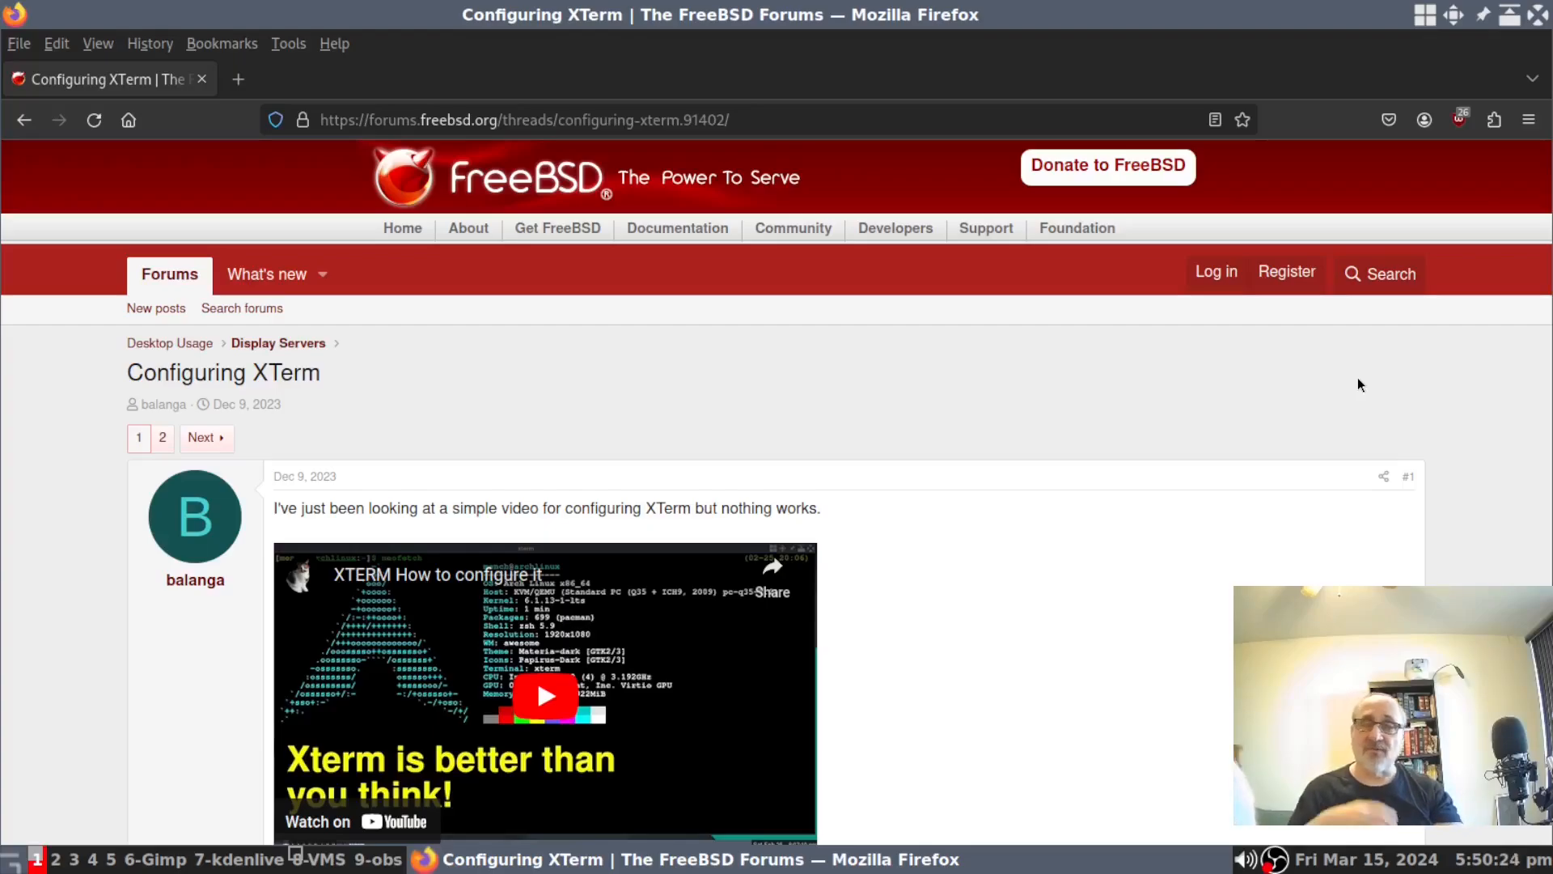
# Scroll the Configuring XTerm thread down to post #4 with the .Xresources font and reverseVideo lines
pyautogui.scroll(-3)
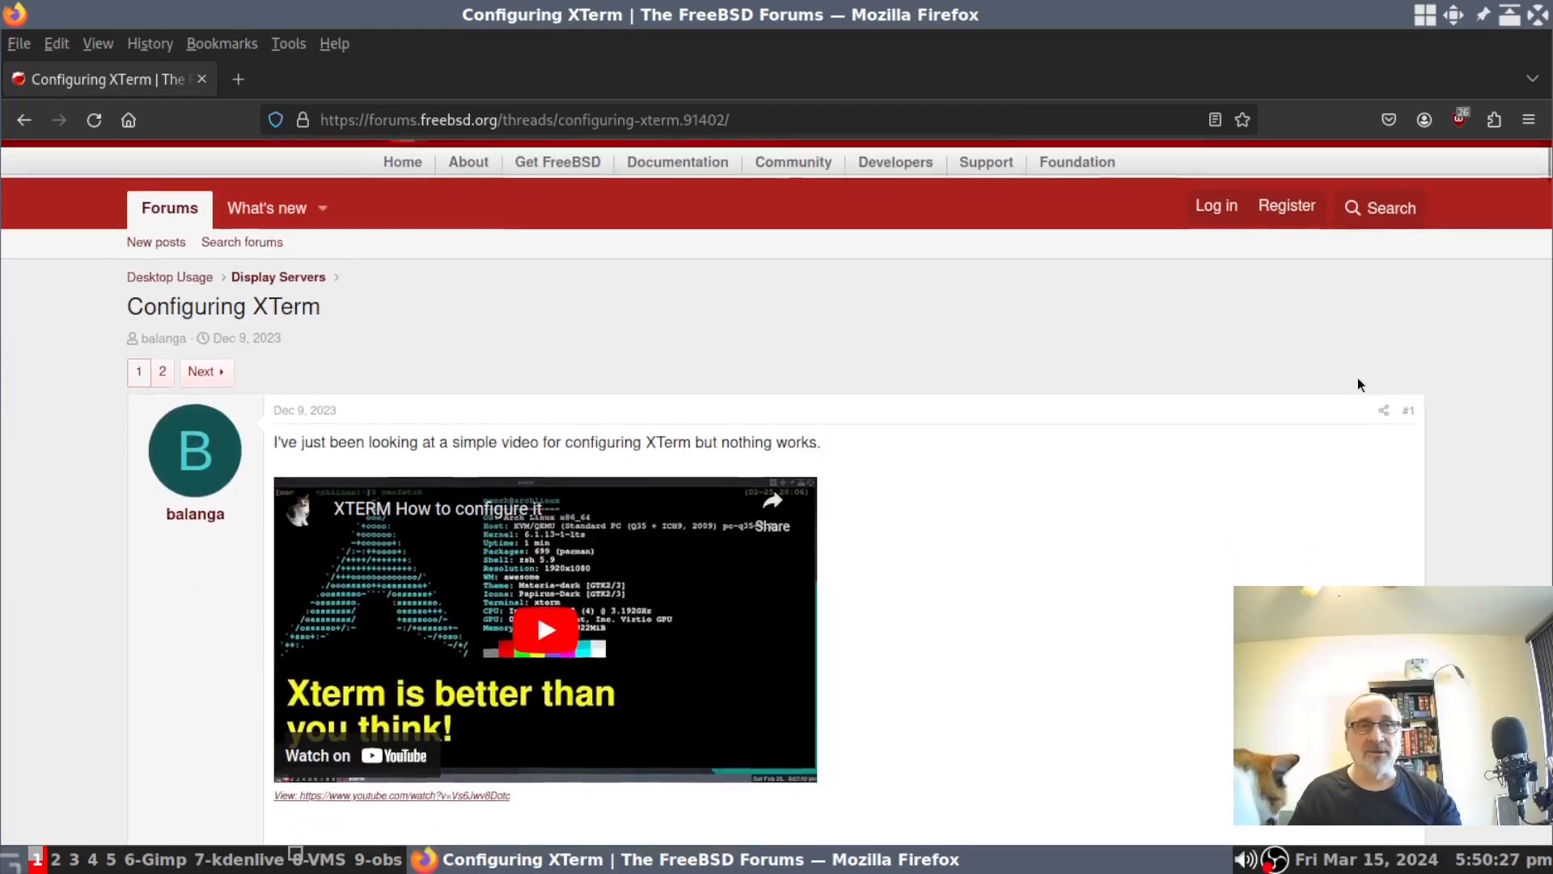
pyautogui.scroll(-3)
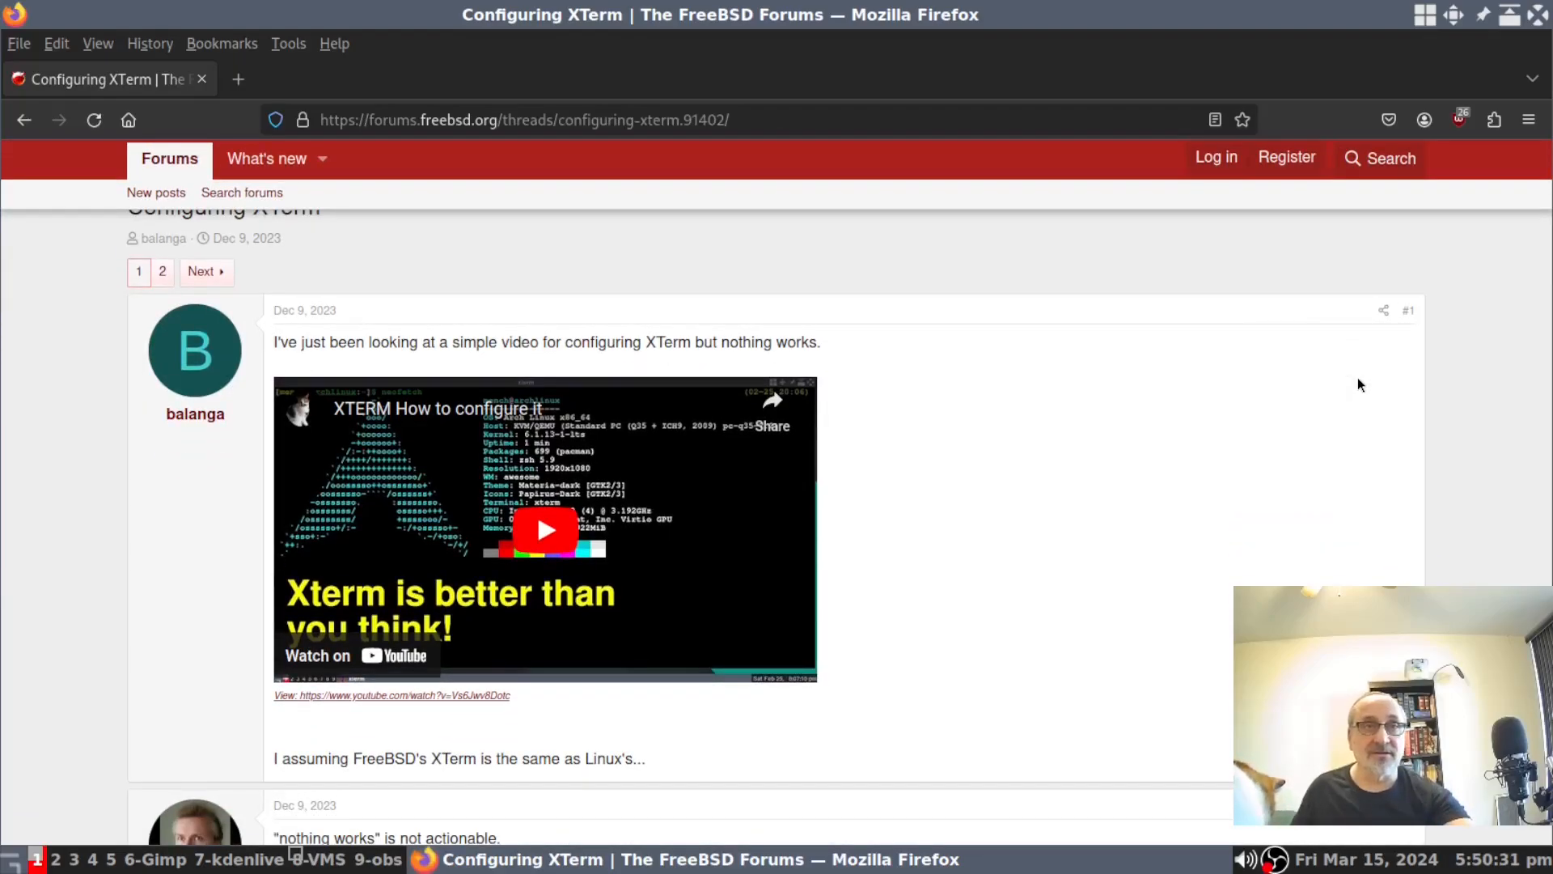
pyautogui.moveTo(1118, 515)
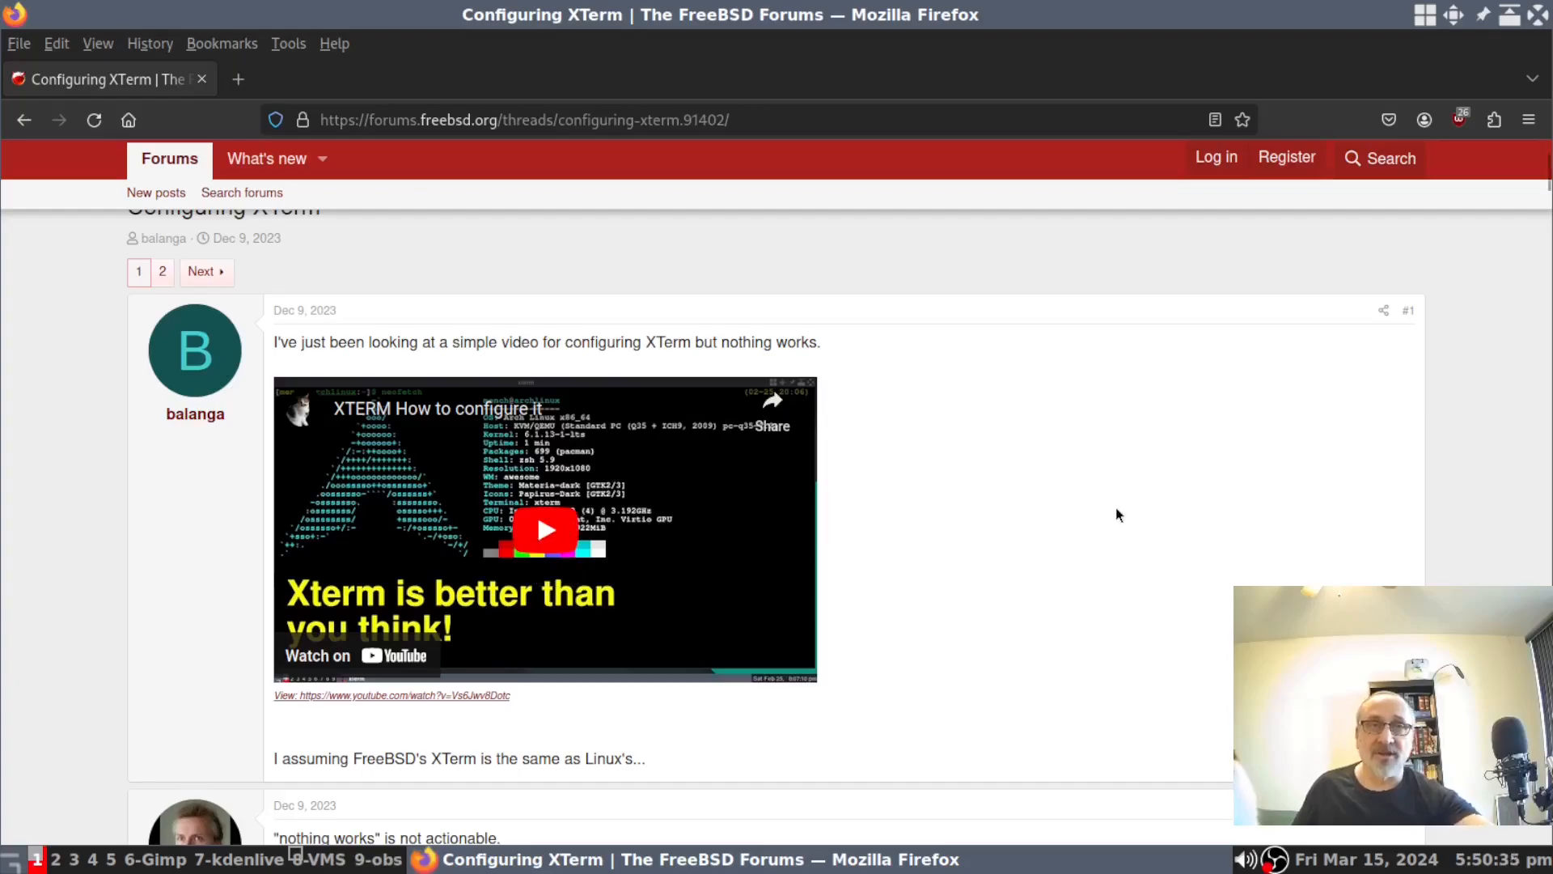
pyautogui.scroll(-3)
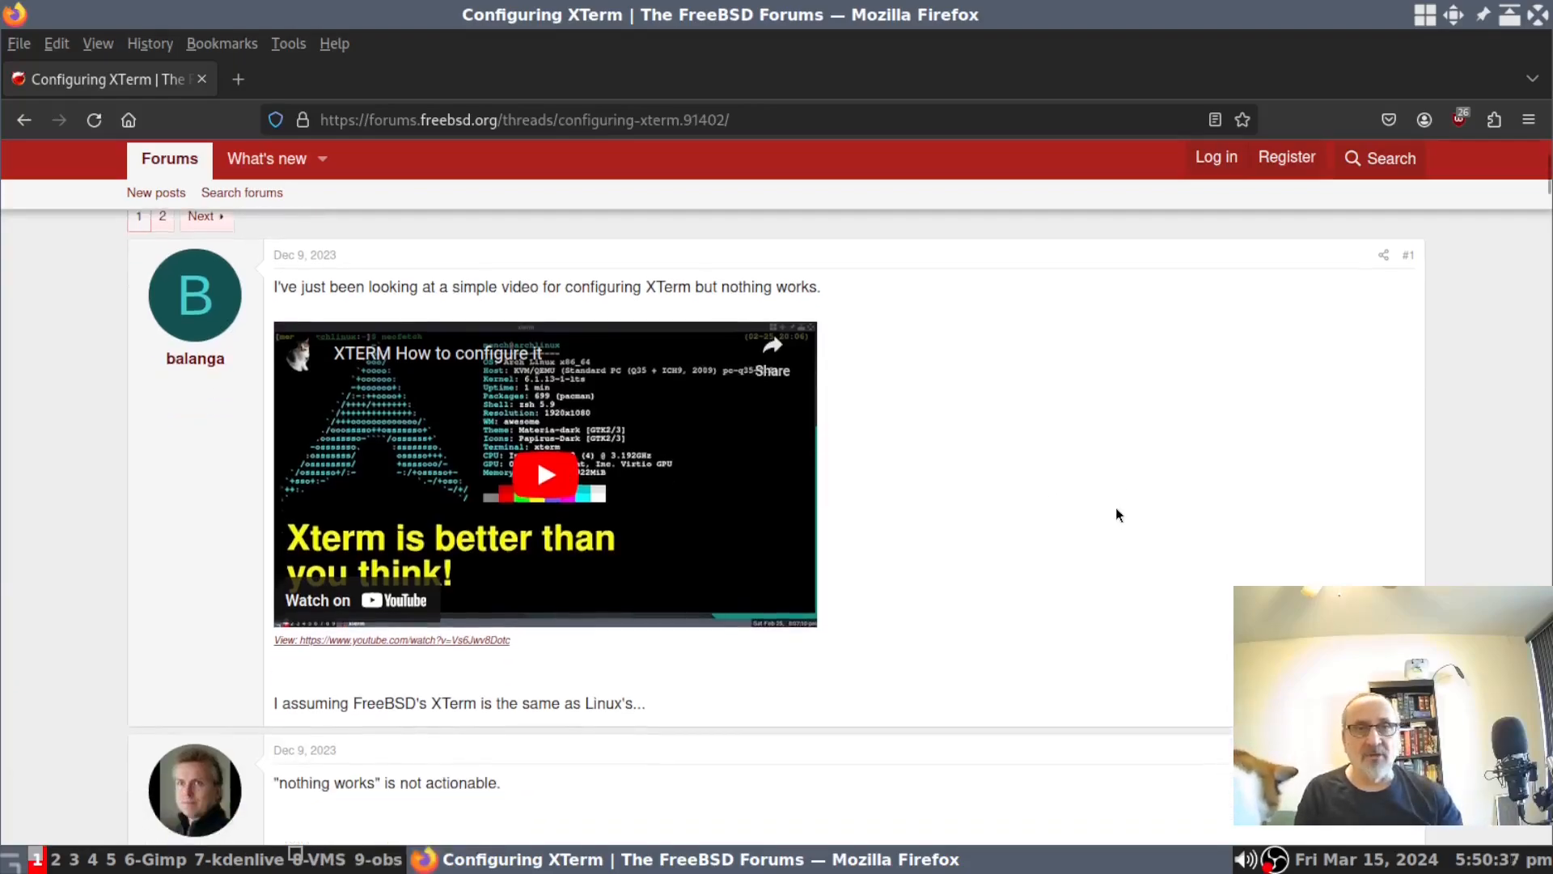
pyautogui.scroll(-3)
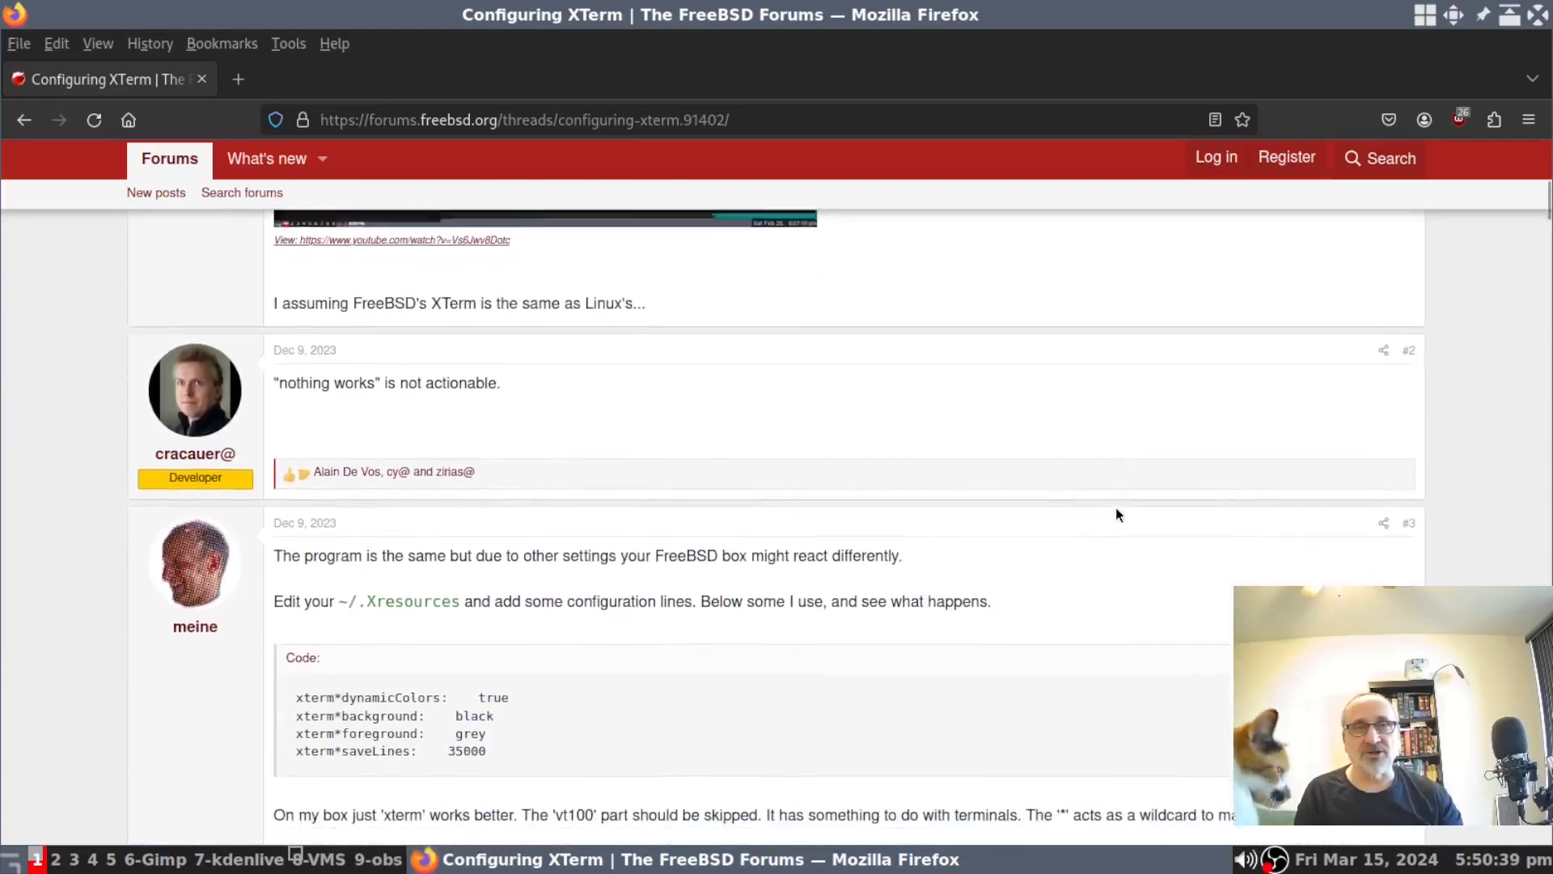
pyautogui.scroll(-3)
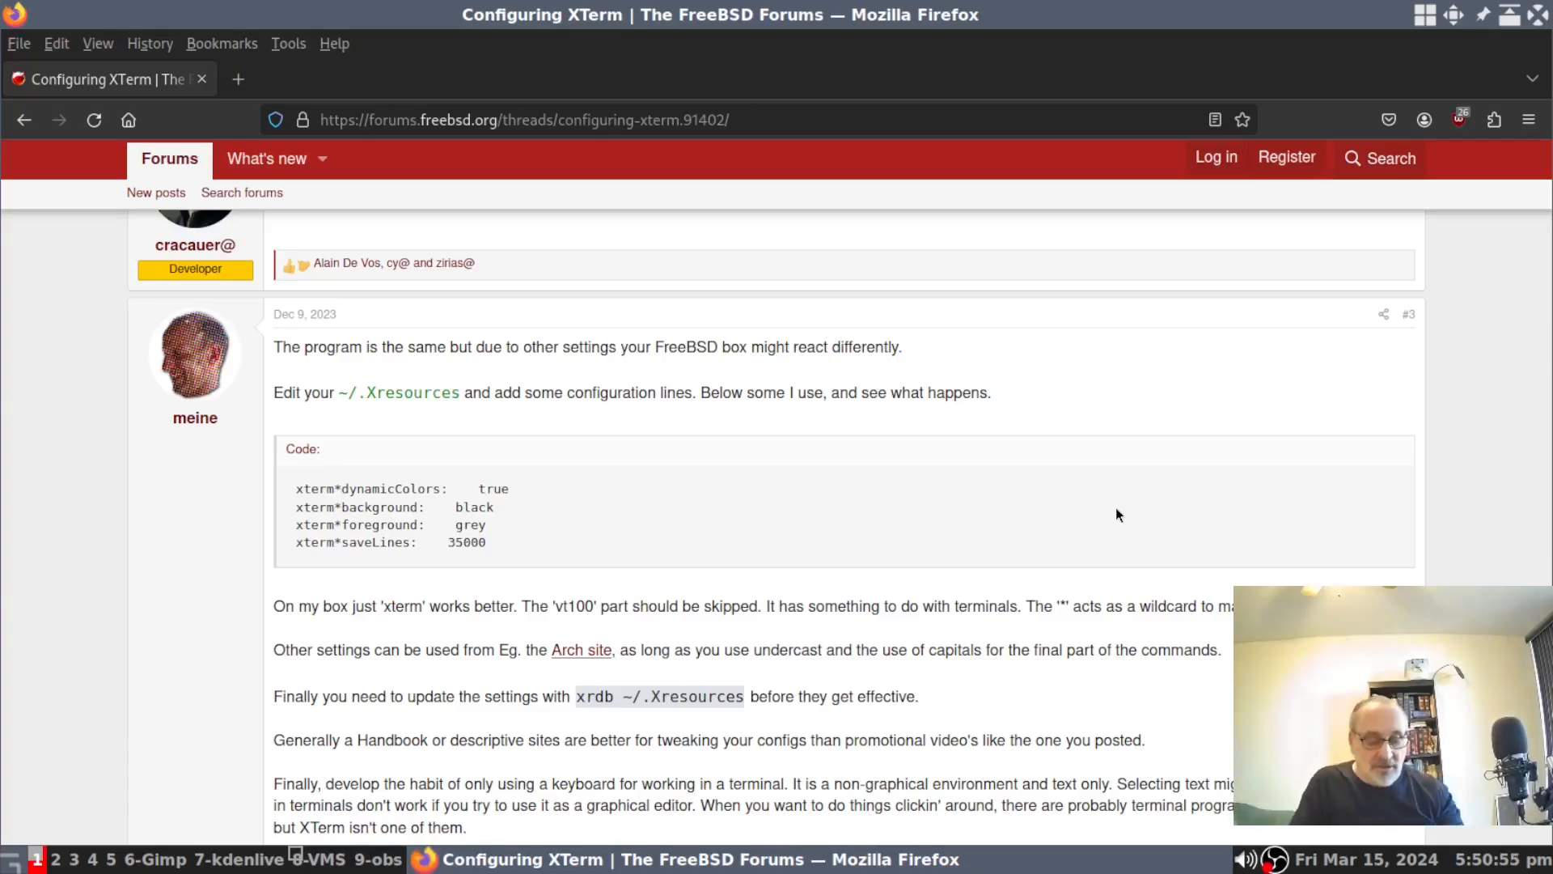
pyautogui.scroll(-3)
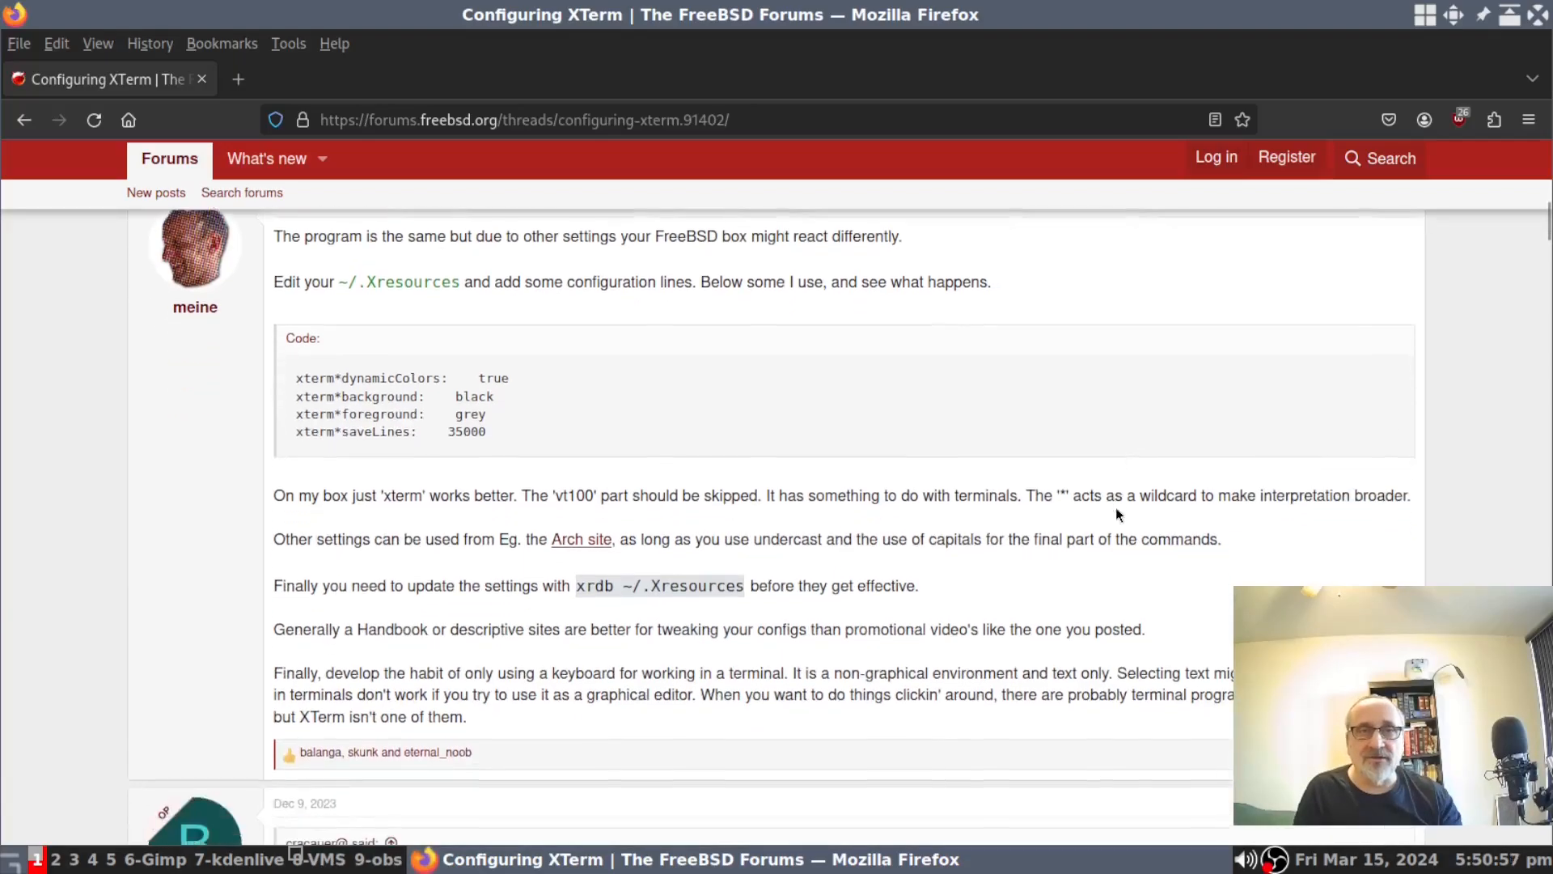
pyautogui.scroll(-3)
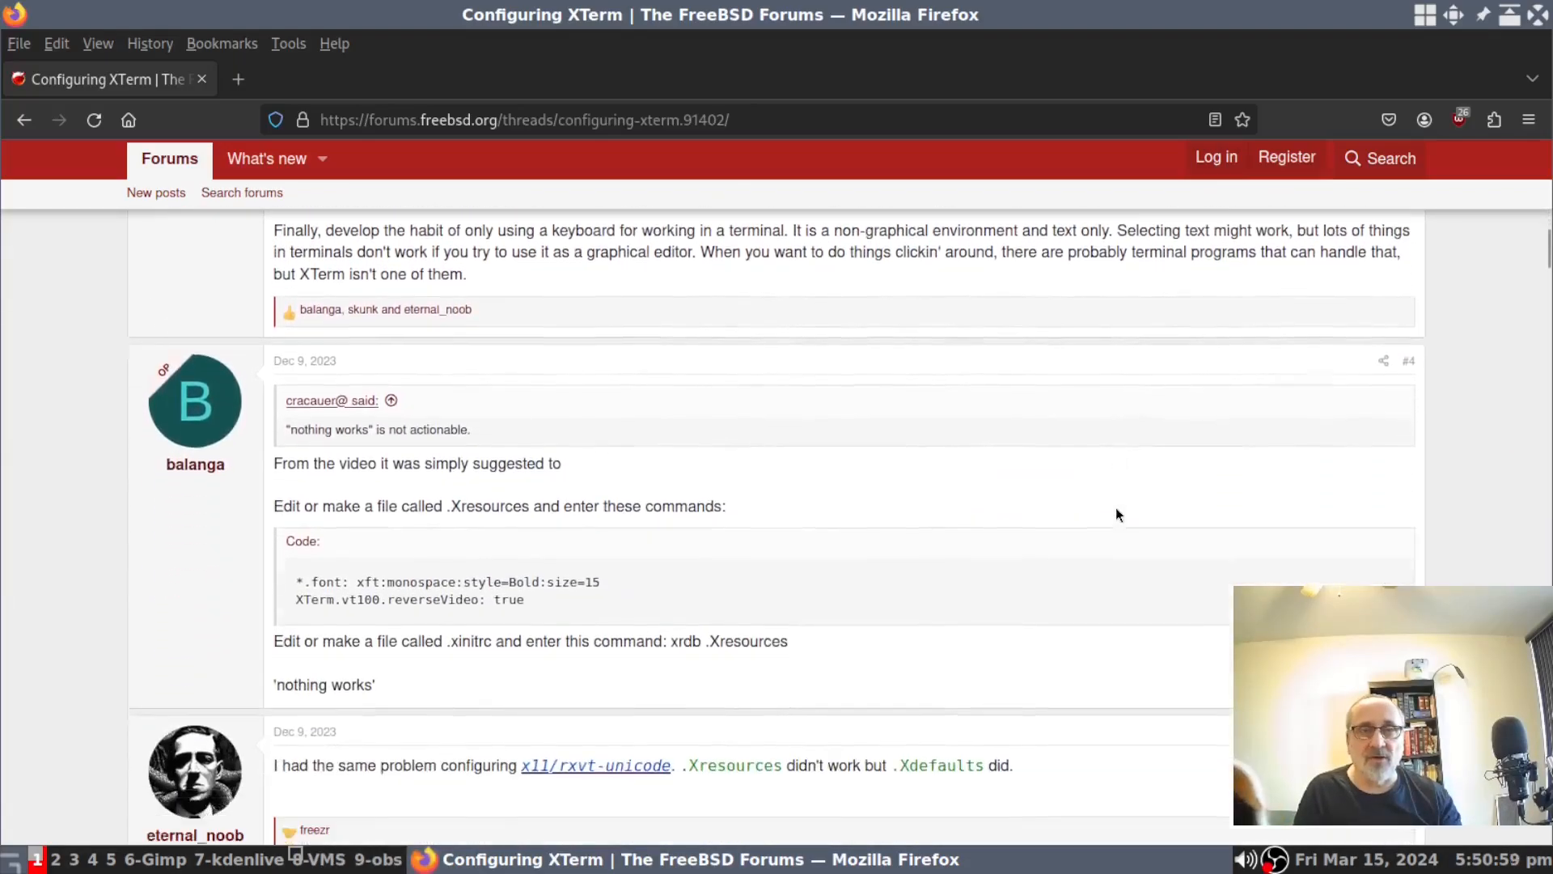
pyautogui.scroll(-3)
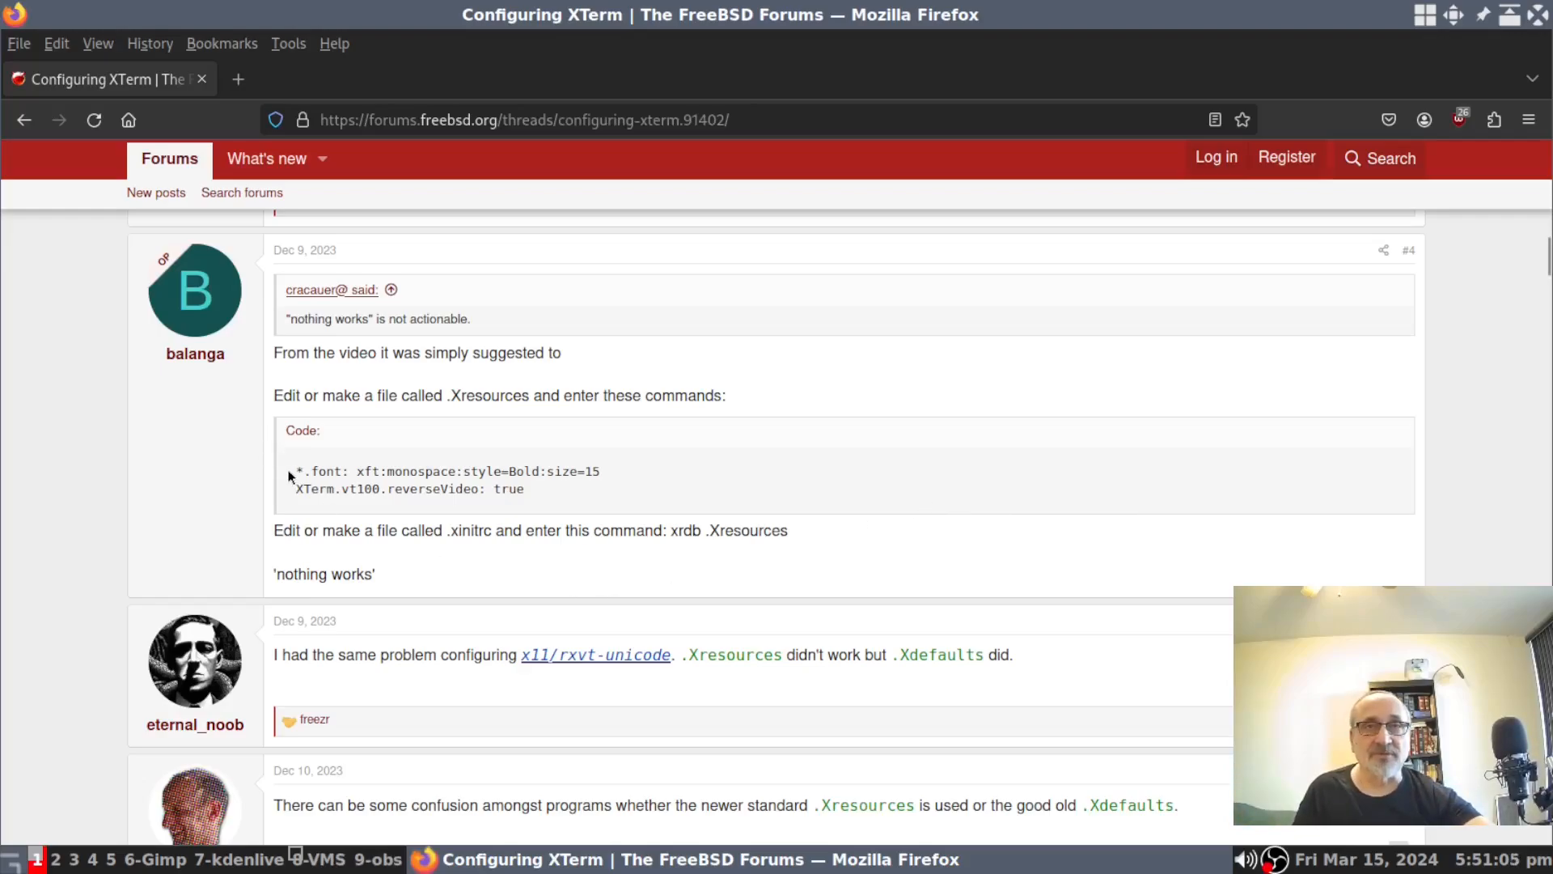
pyautogui.moveTo(295, 471); pyautogui.dragTo(524, 489)
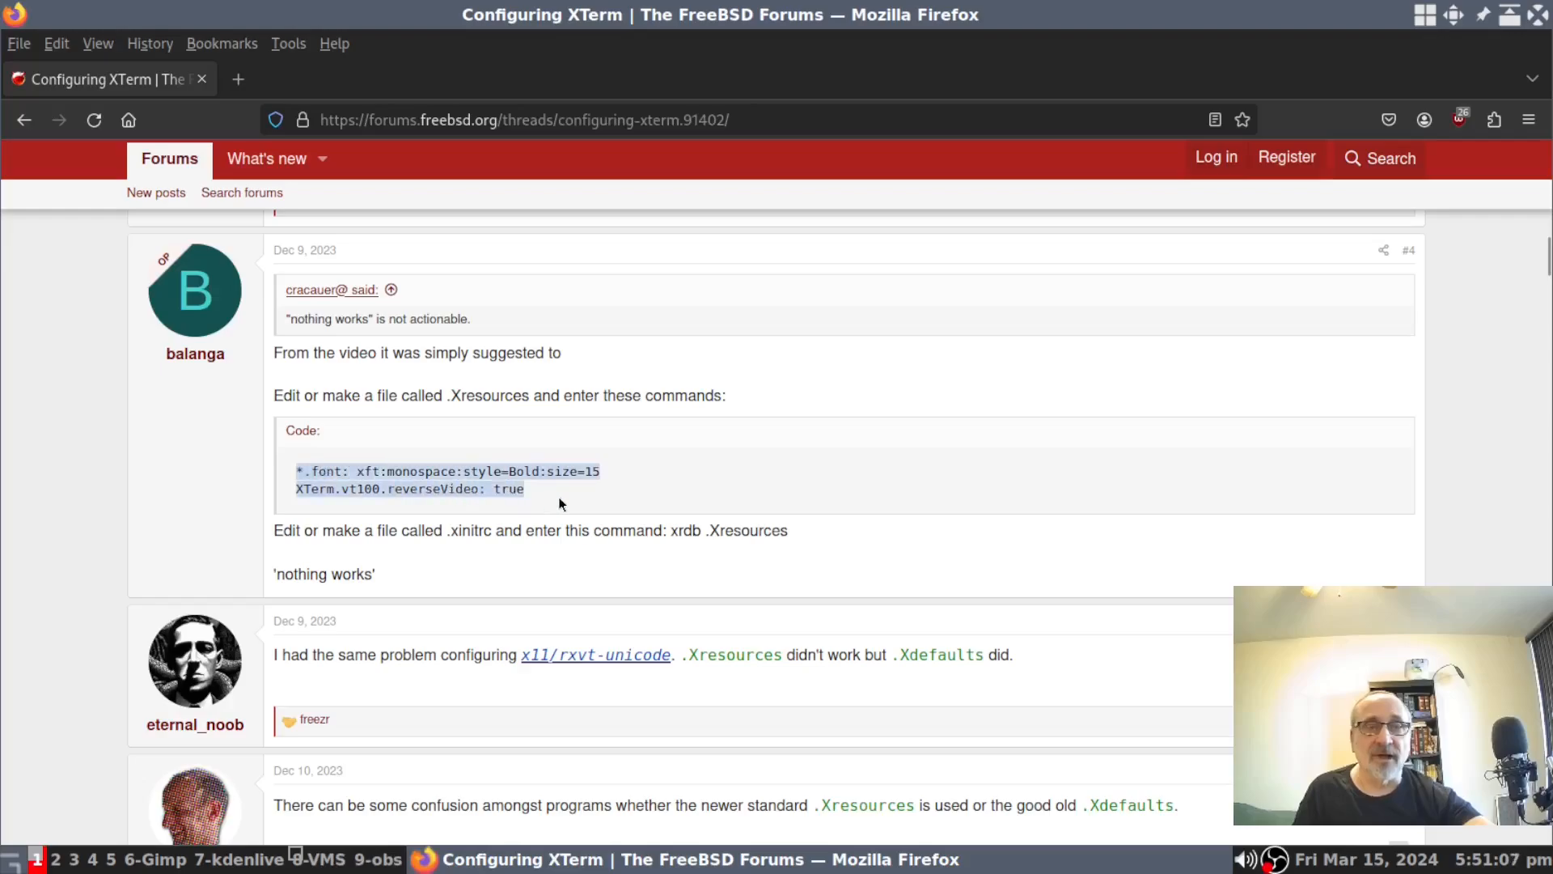
pyautogui.moveTo(571, 497)
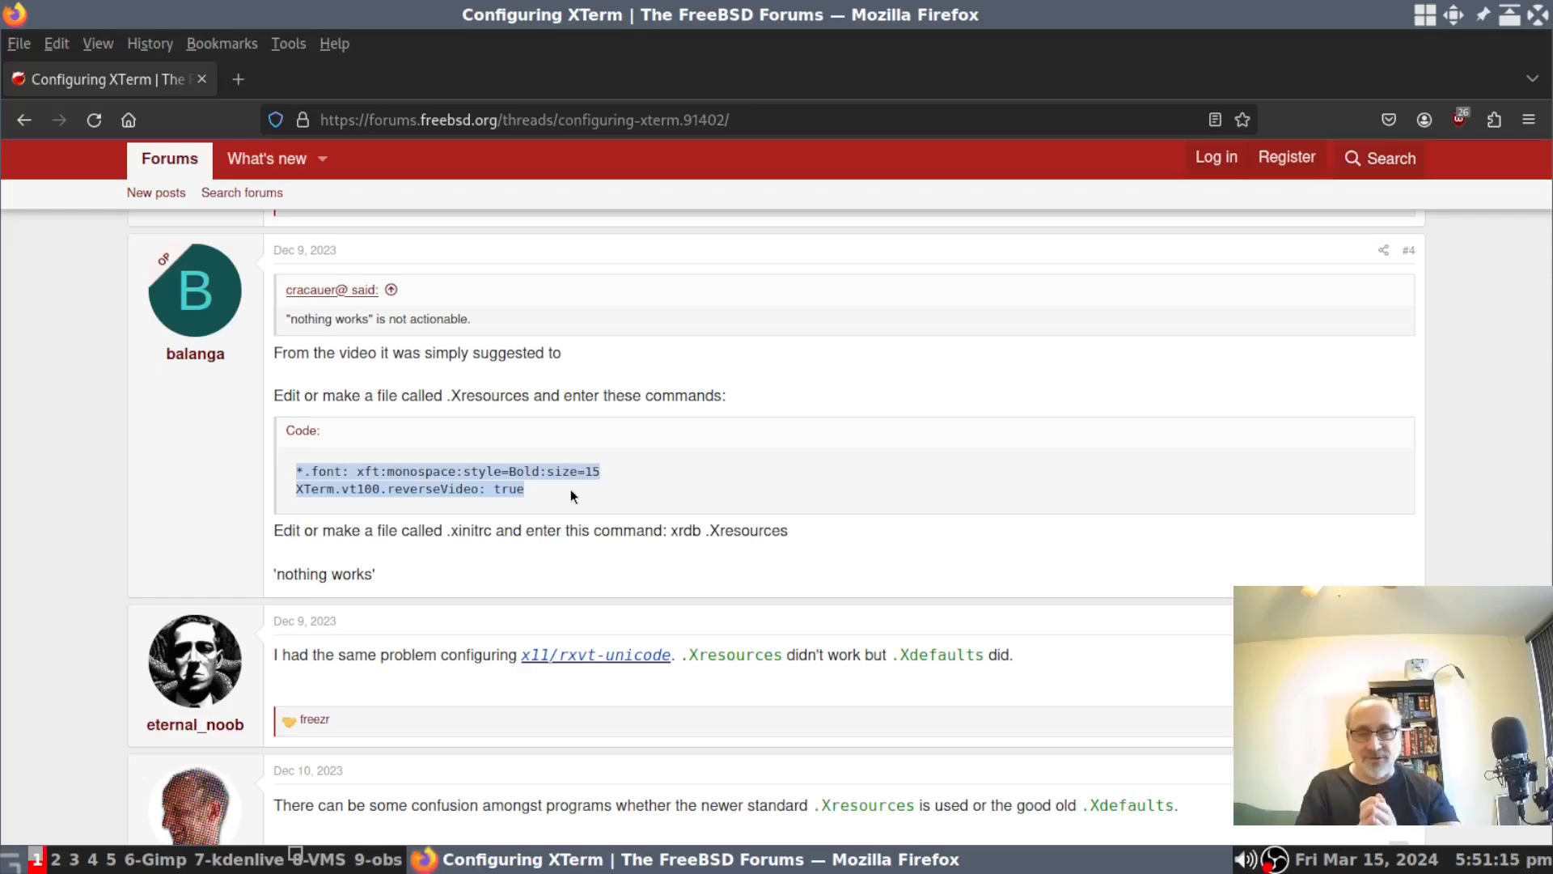
pyautogui.moveTo(720, 488)
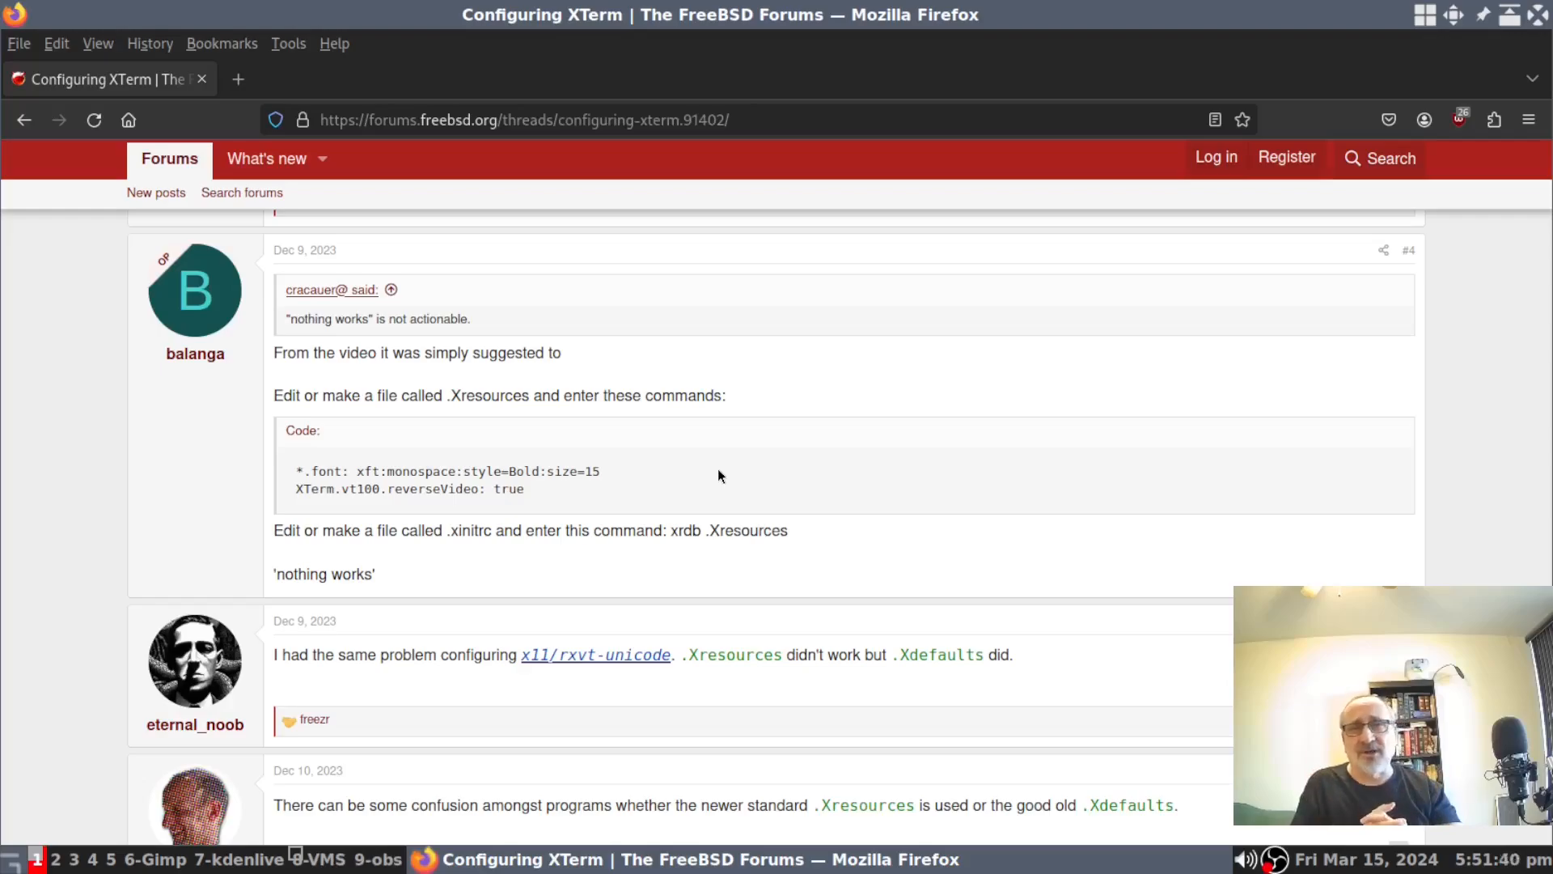
pyautogui.scroll(-3)
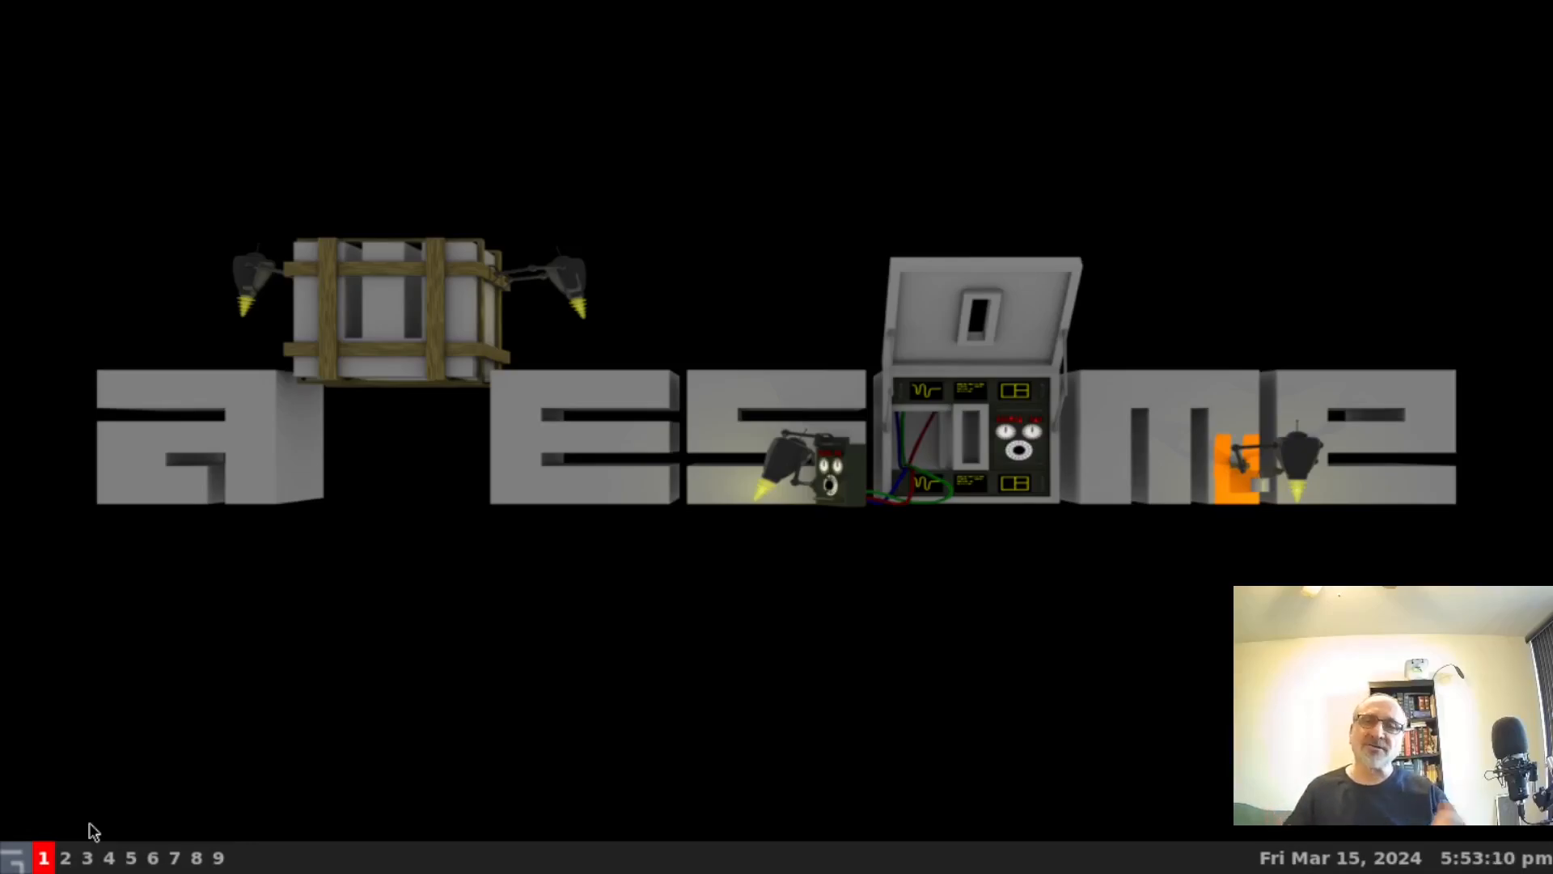
pyautogui.moveTo(215, 791)
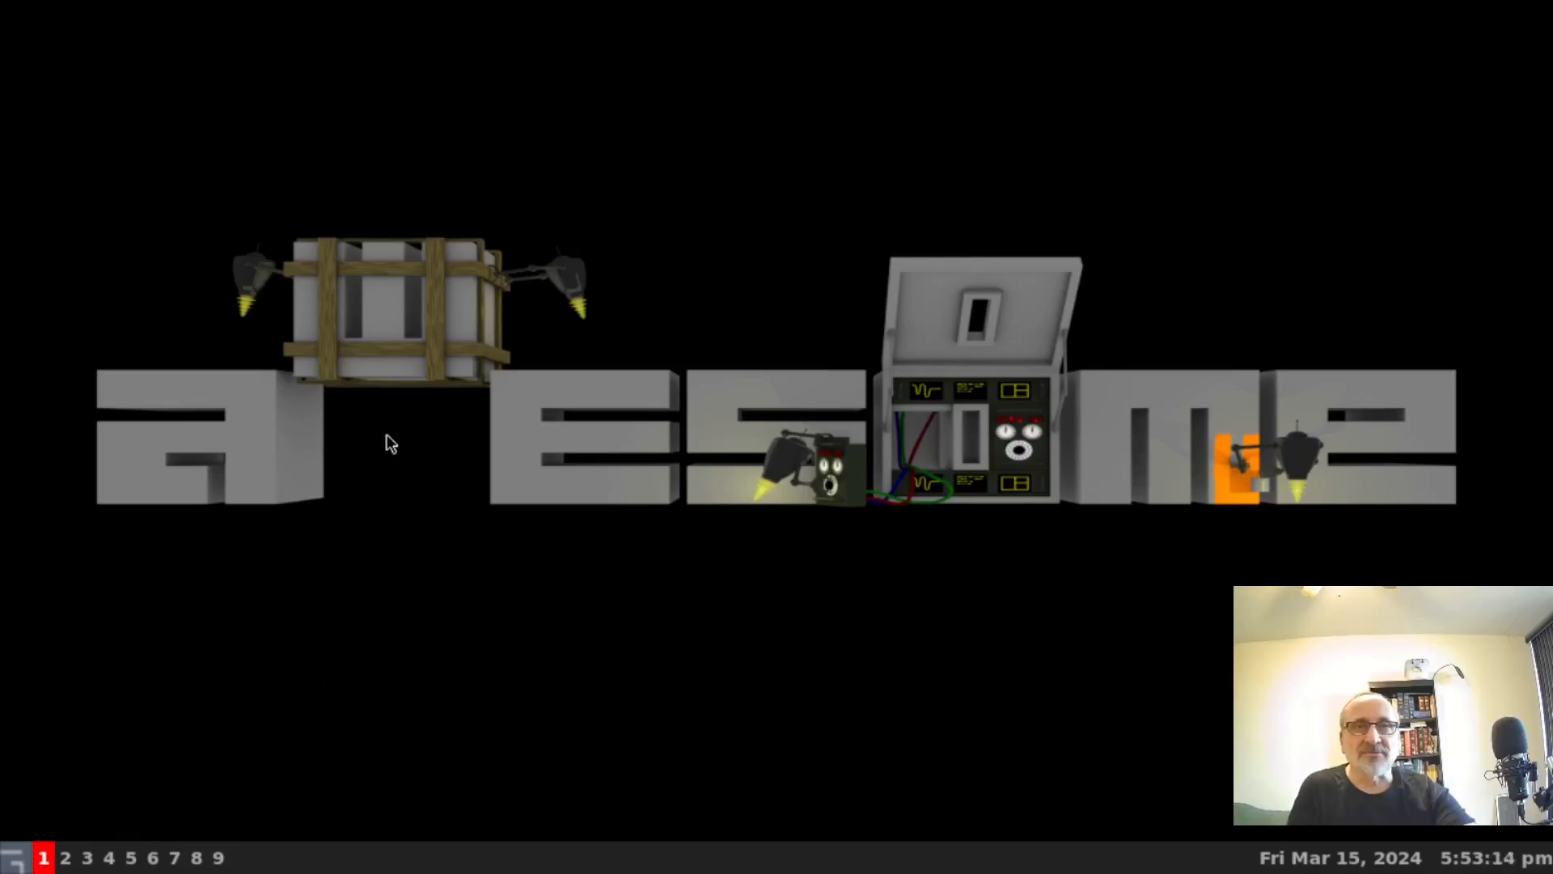
# Launch Xterm from the awesome desktop's application menu
pyautogui.rightClick(387, 443)
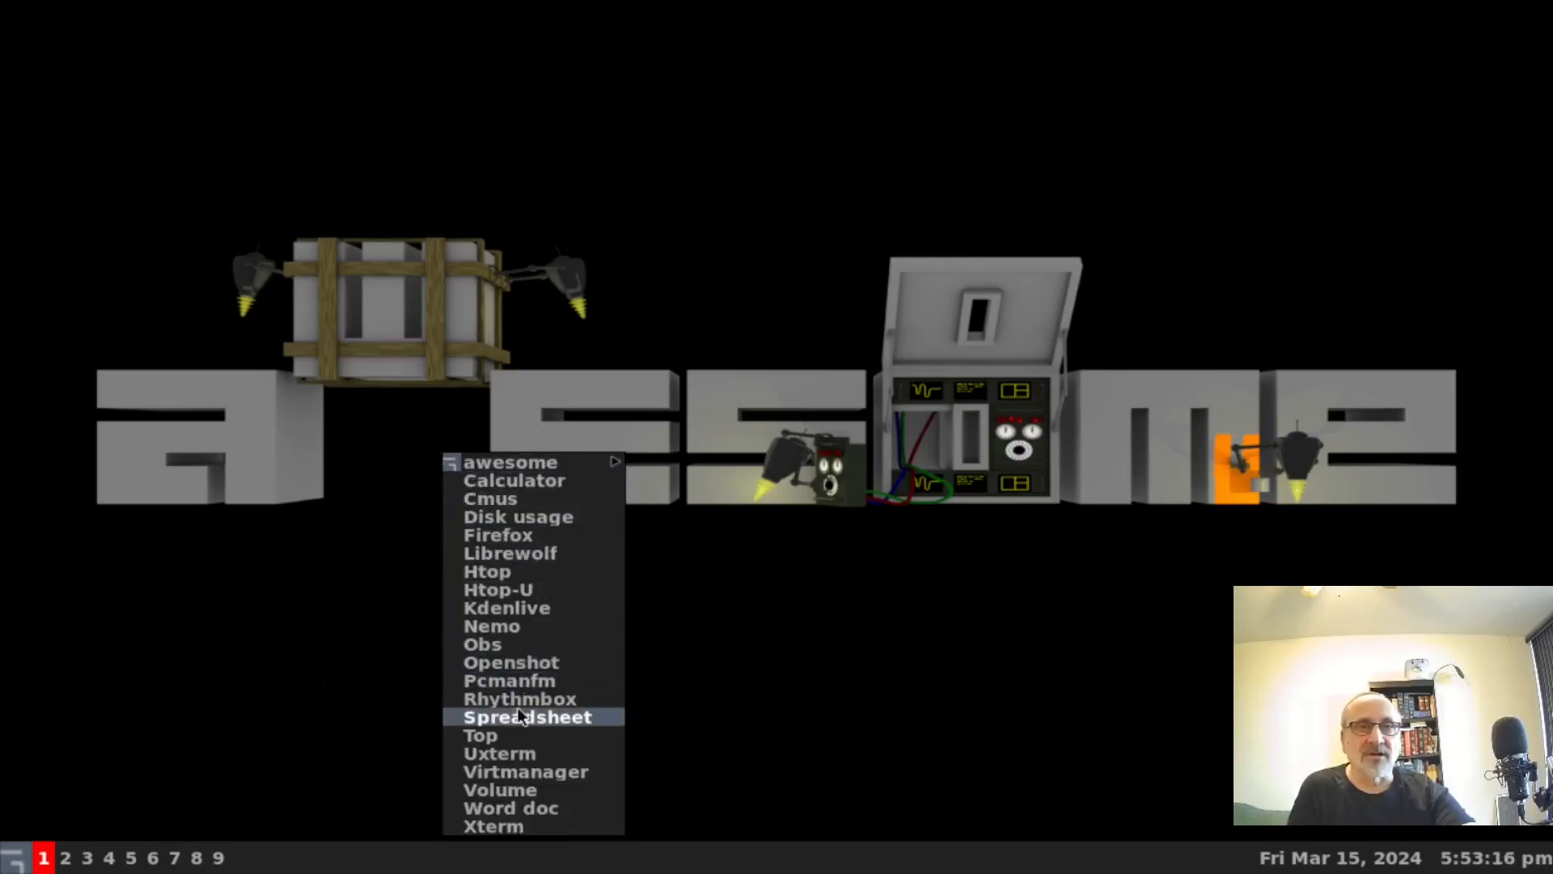
pyautogui.moveTo(546, 832)
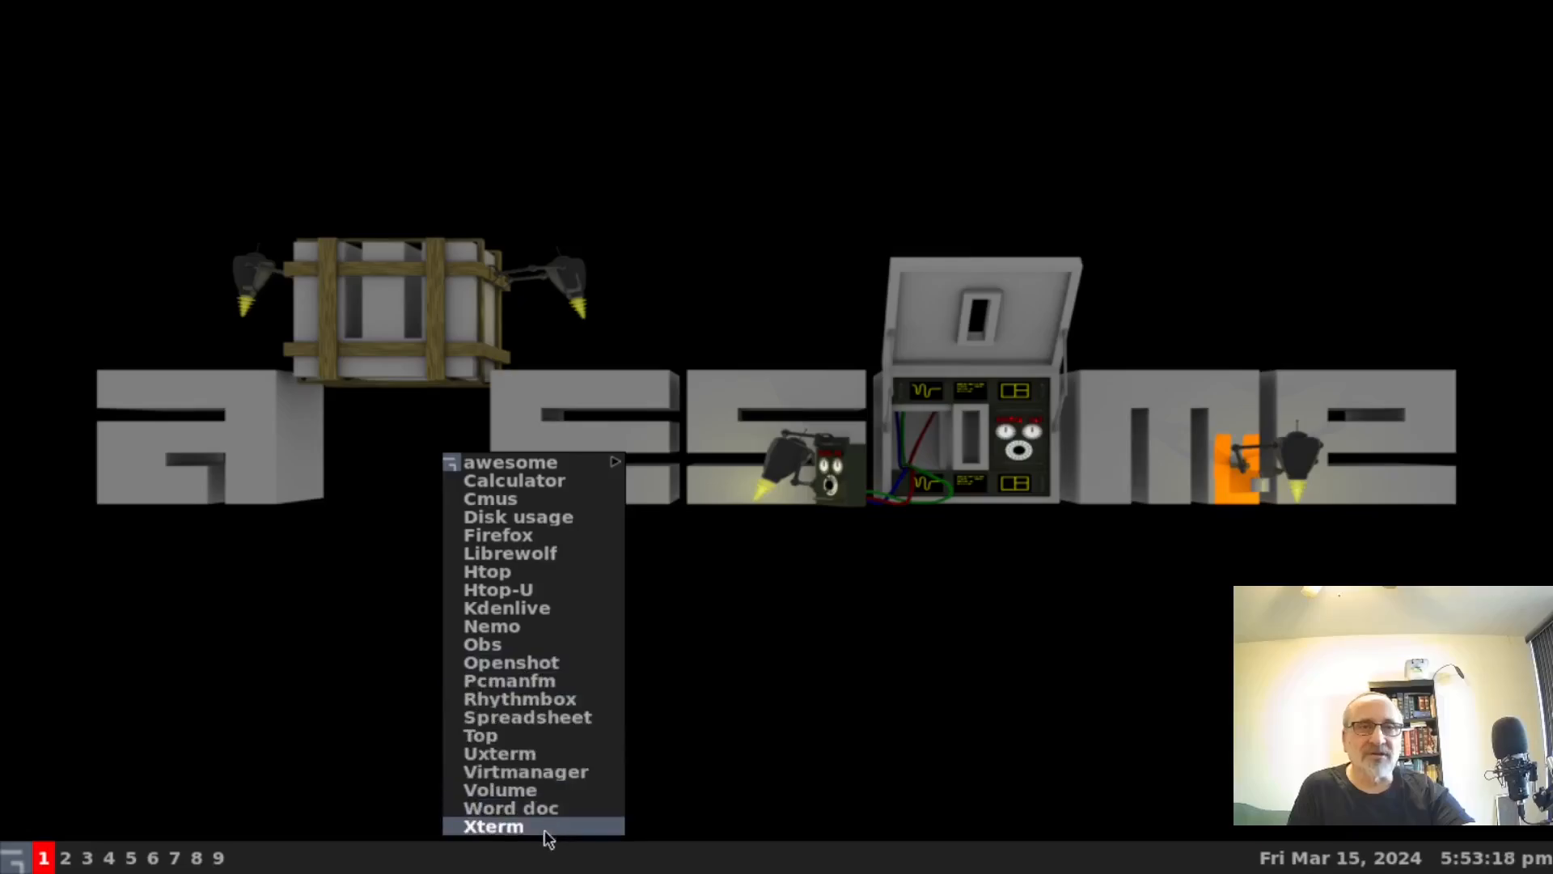
pyautogui.click(492, 825)
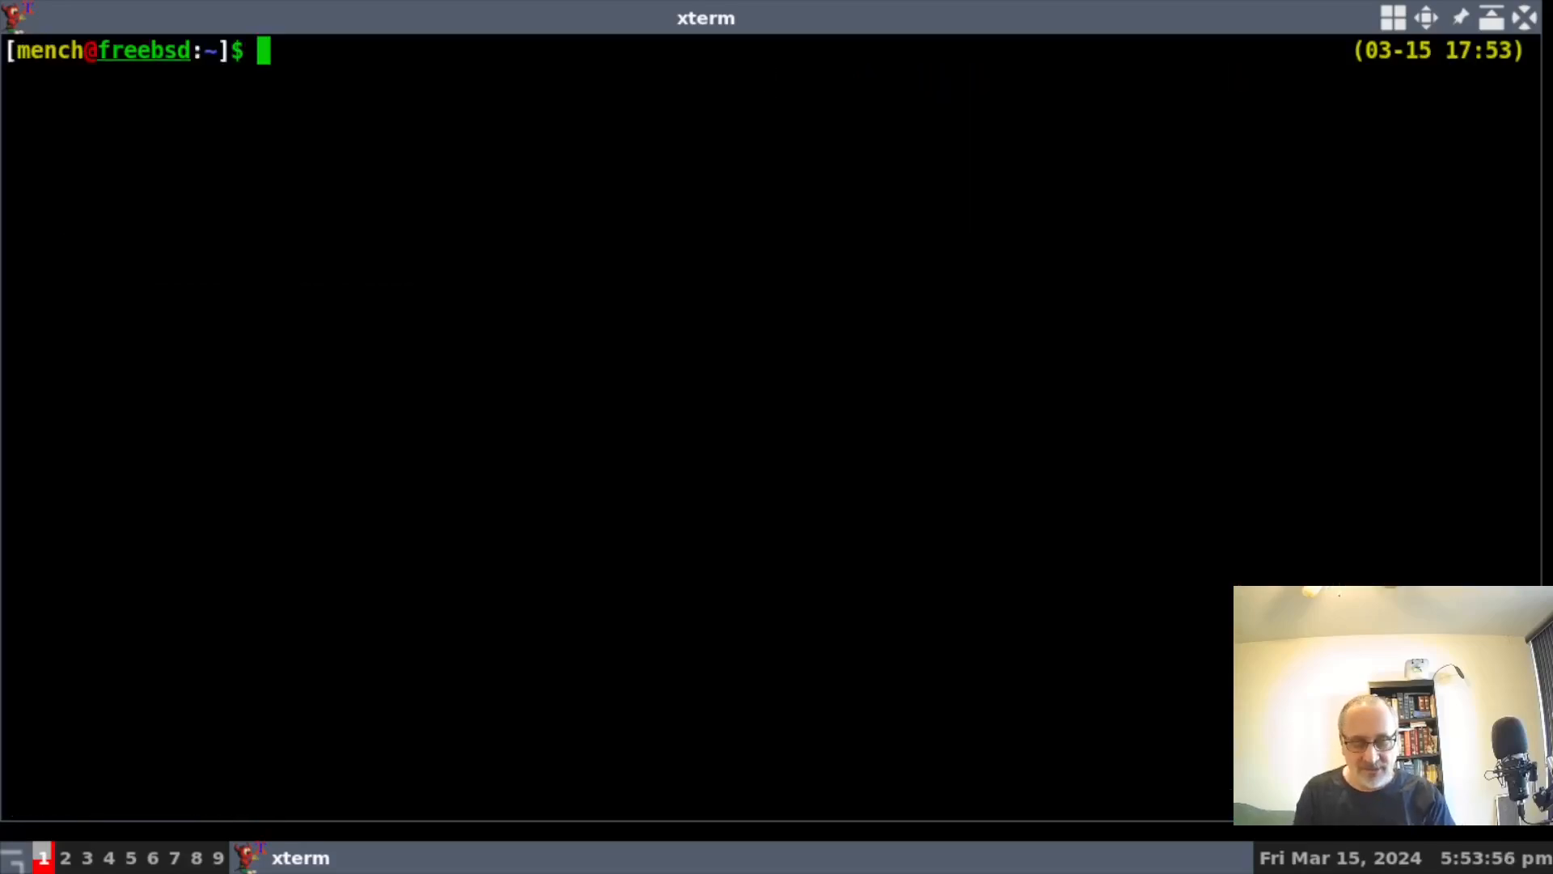
pyautogui.write('neofetch')
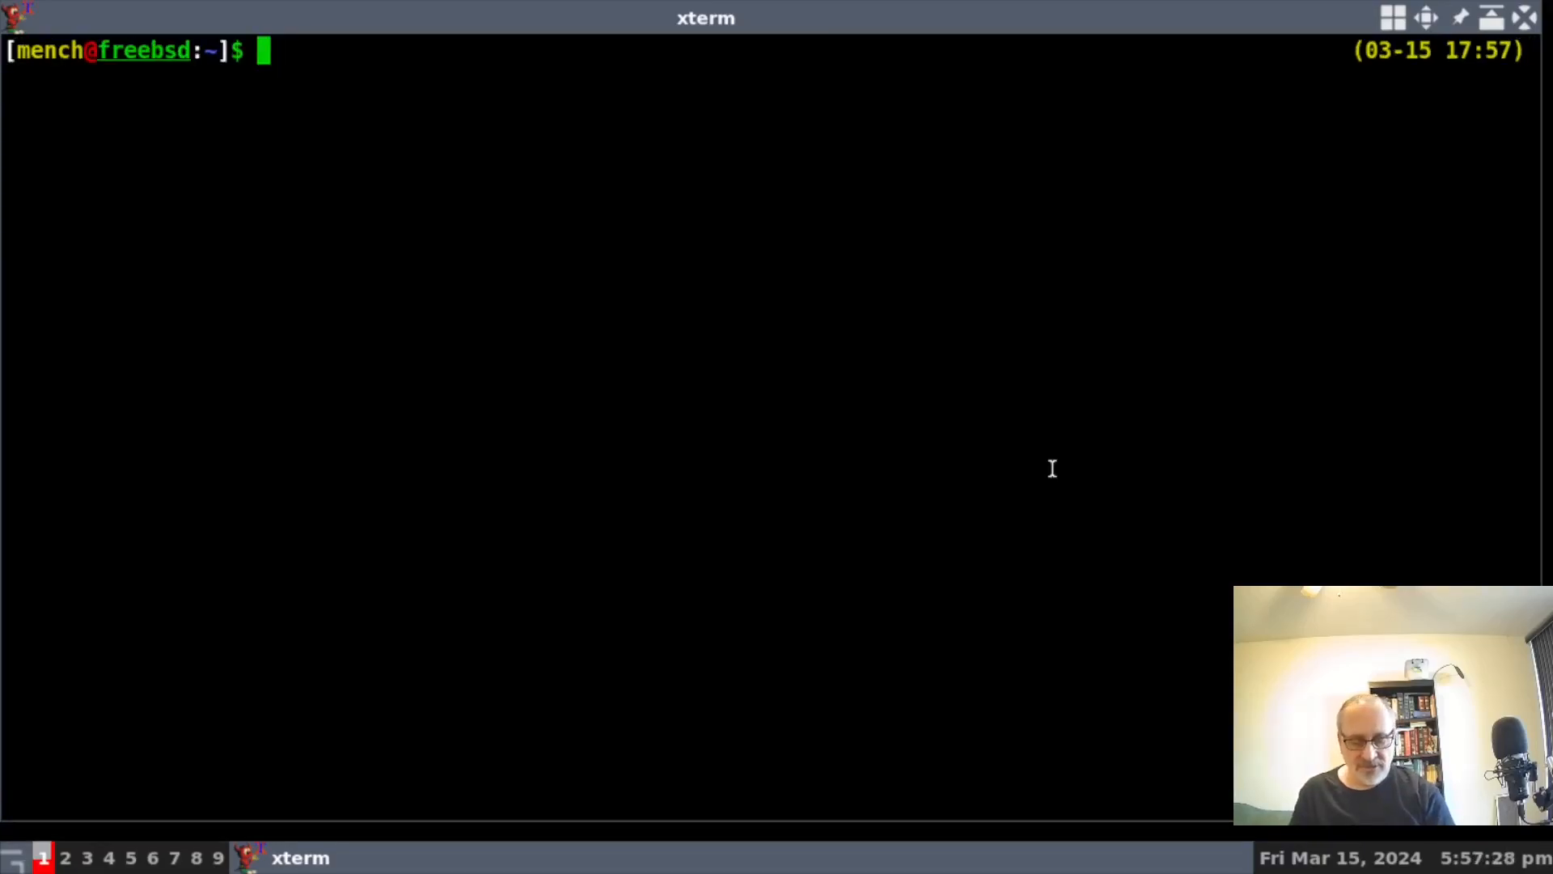
pyautogui.write('history')
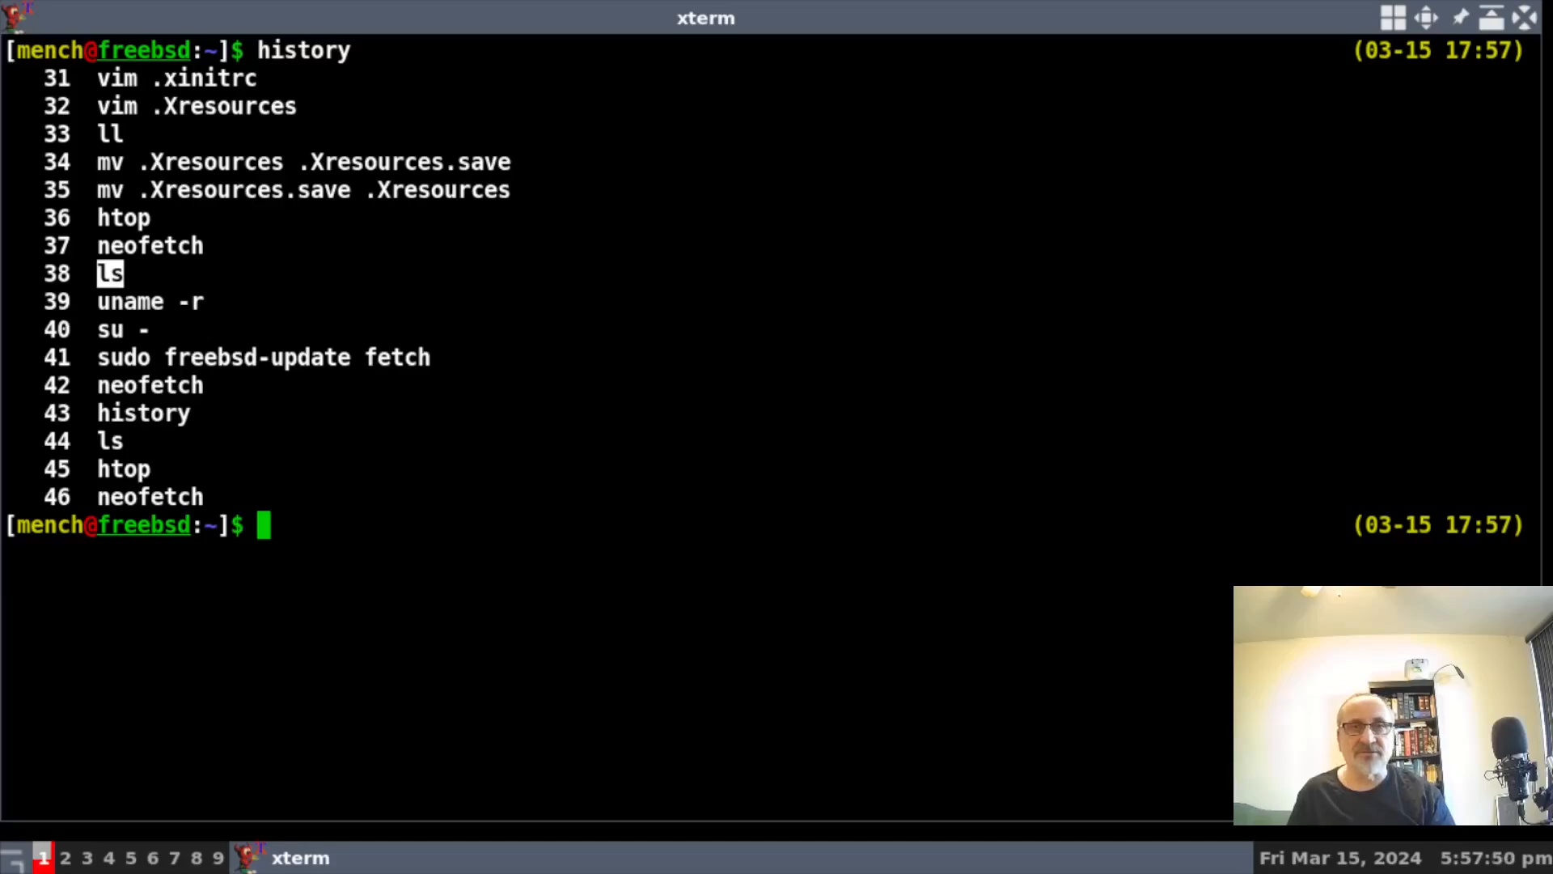
pyautogui.write('ls')
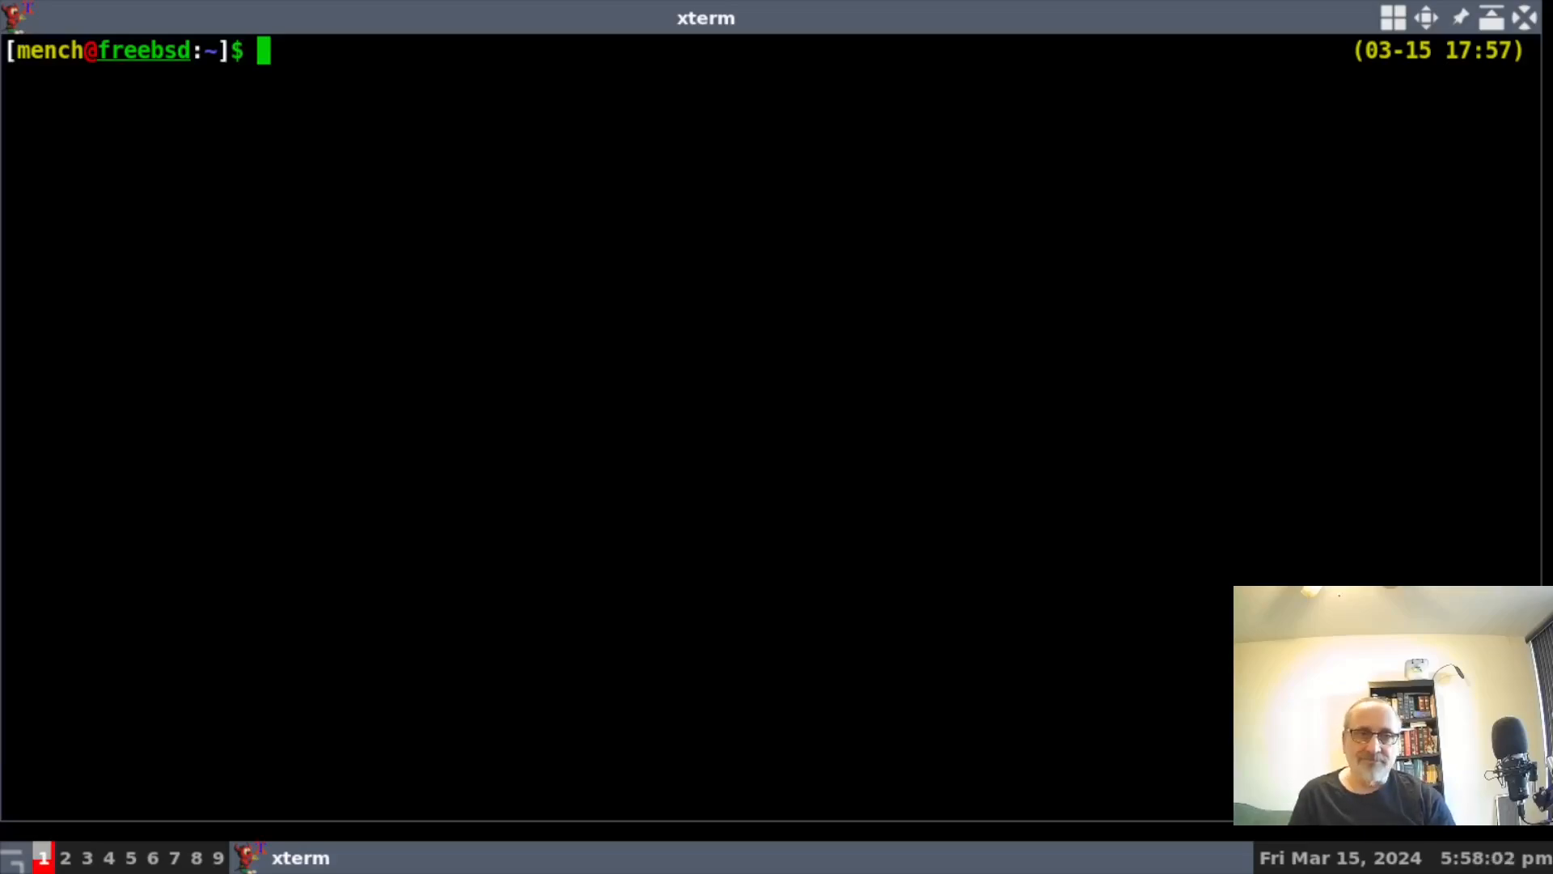
# Run vim .Xresources to view the font and reverseVideo settings
pyautogui.write('vim .Xre')
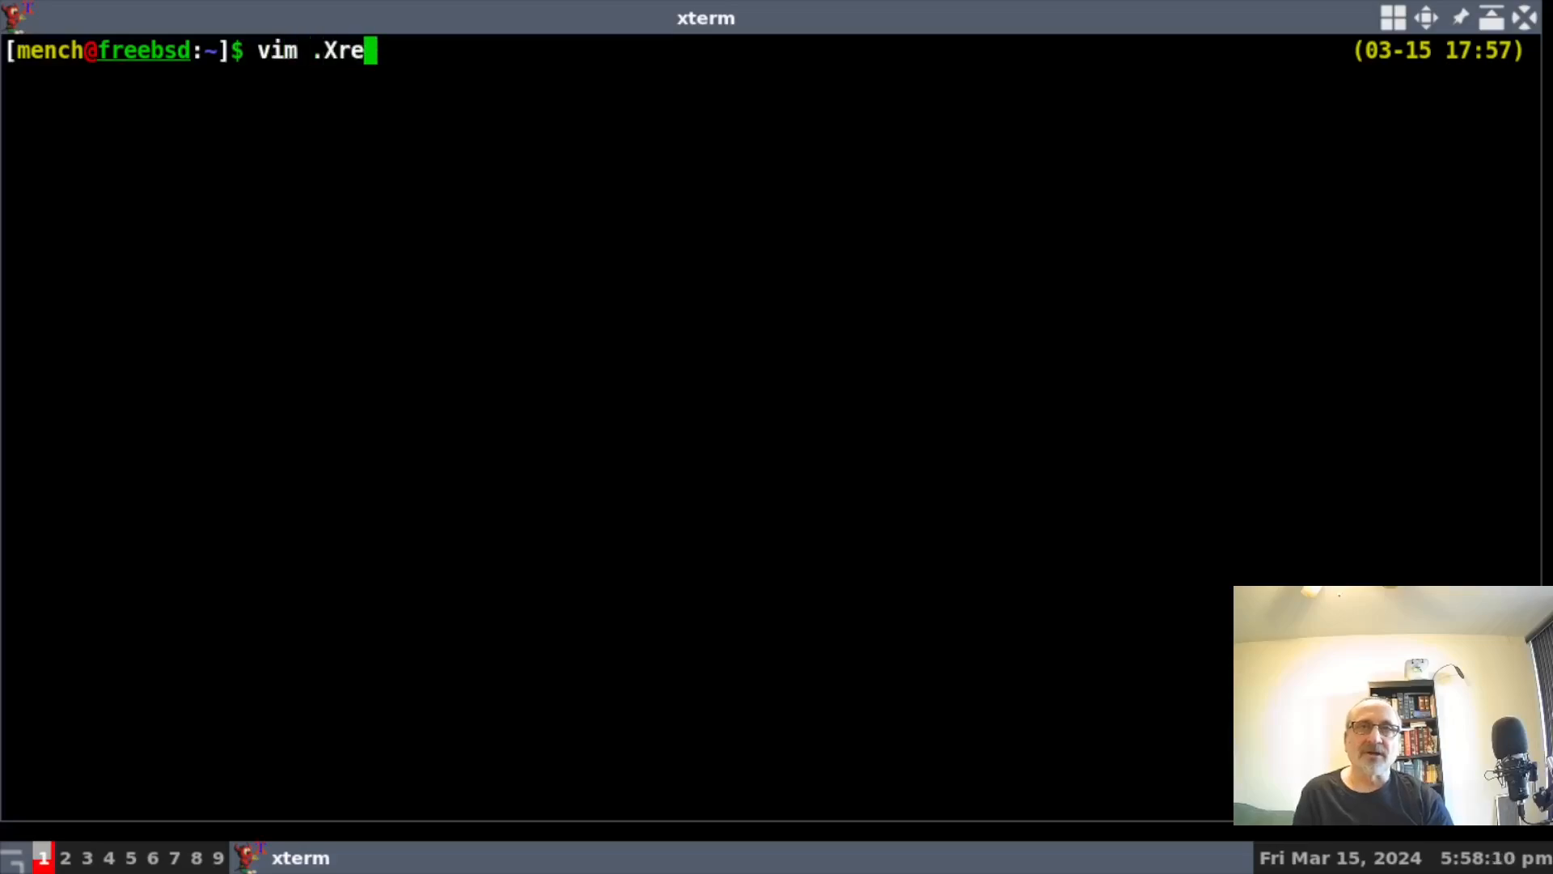
pyautogui.write('sources')
pyautogui.write('mv')
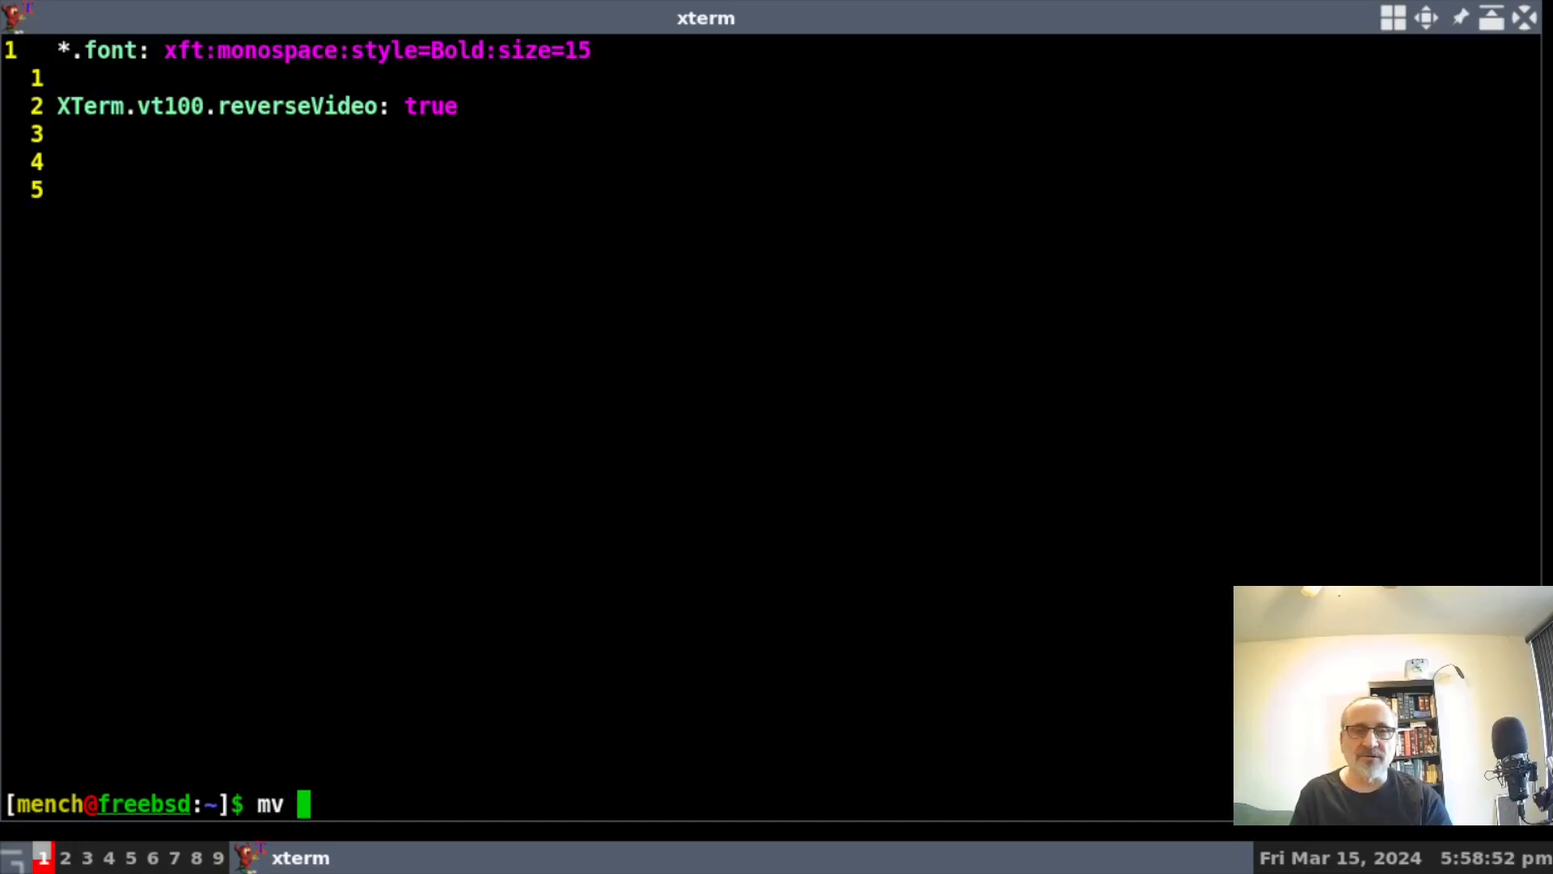
# Run mv .Xresources .Xresources.save to set the styling file aside
pyautogui.write('.Xre')
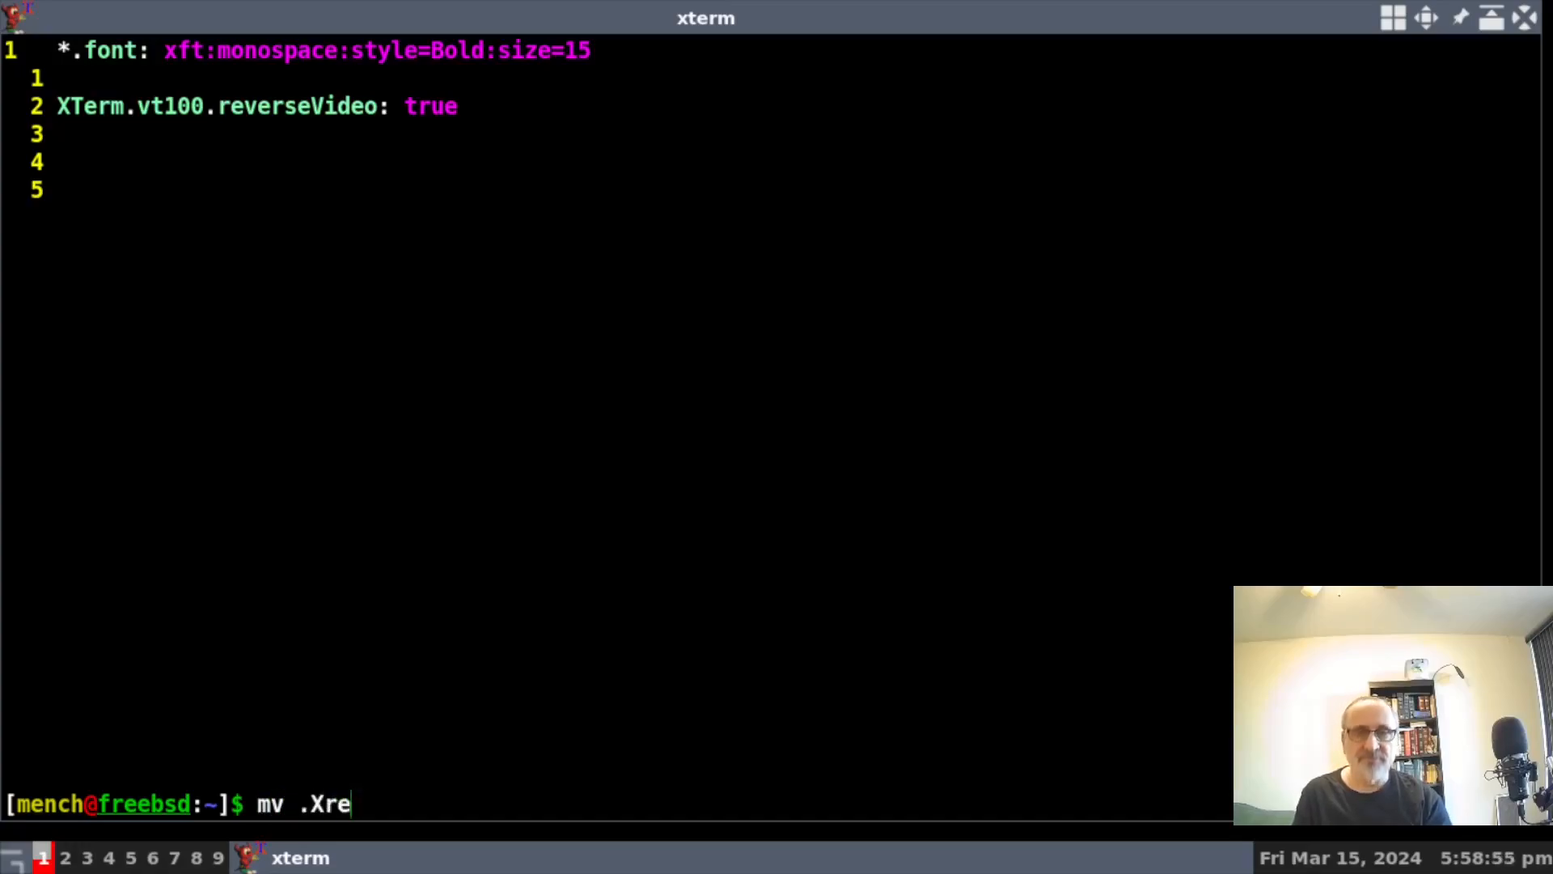
pyautogui.write('sources .Xre')
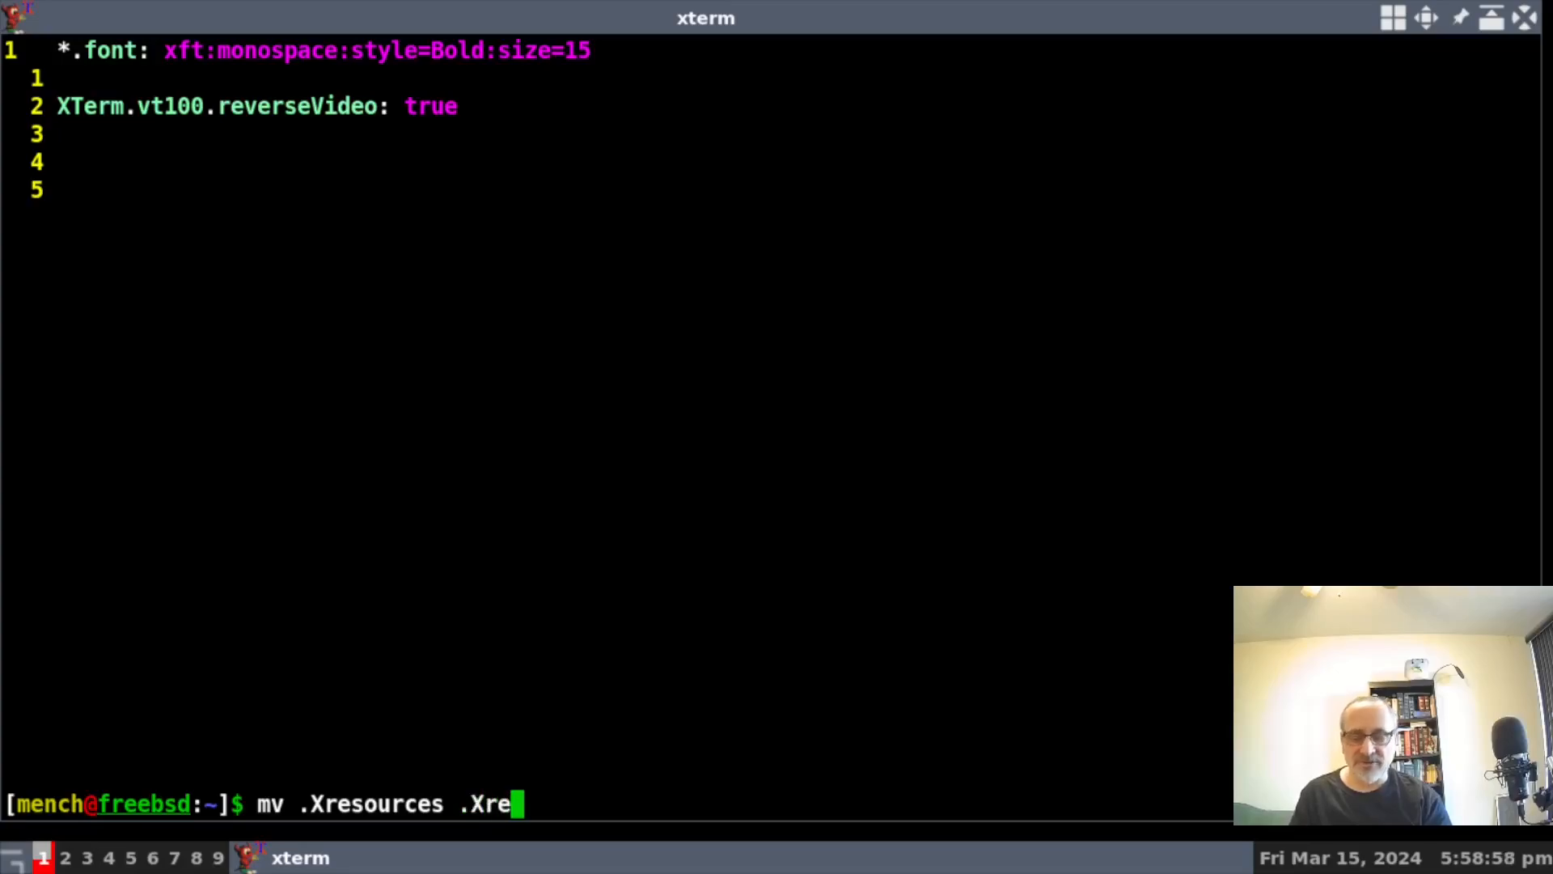
pyautogui.write('sources.sav')
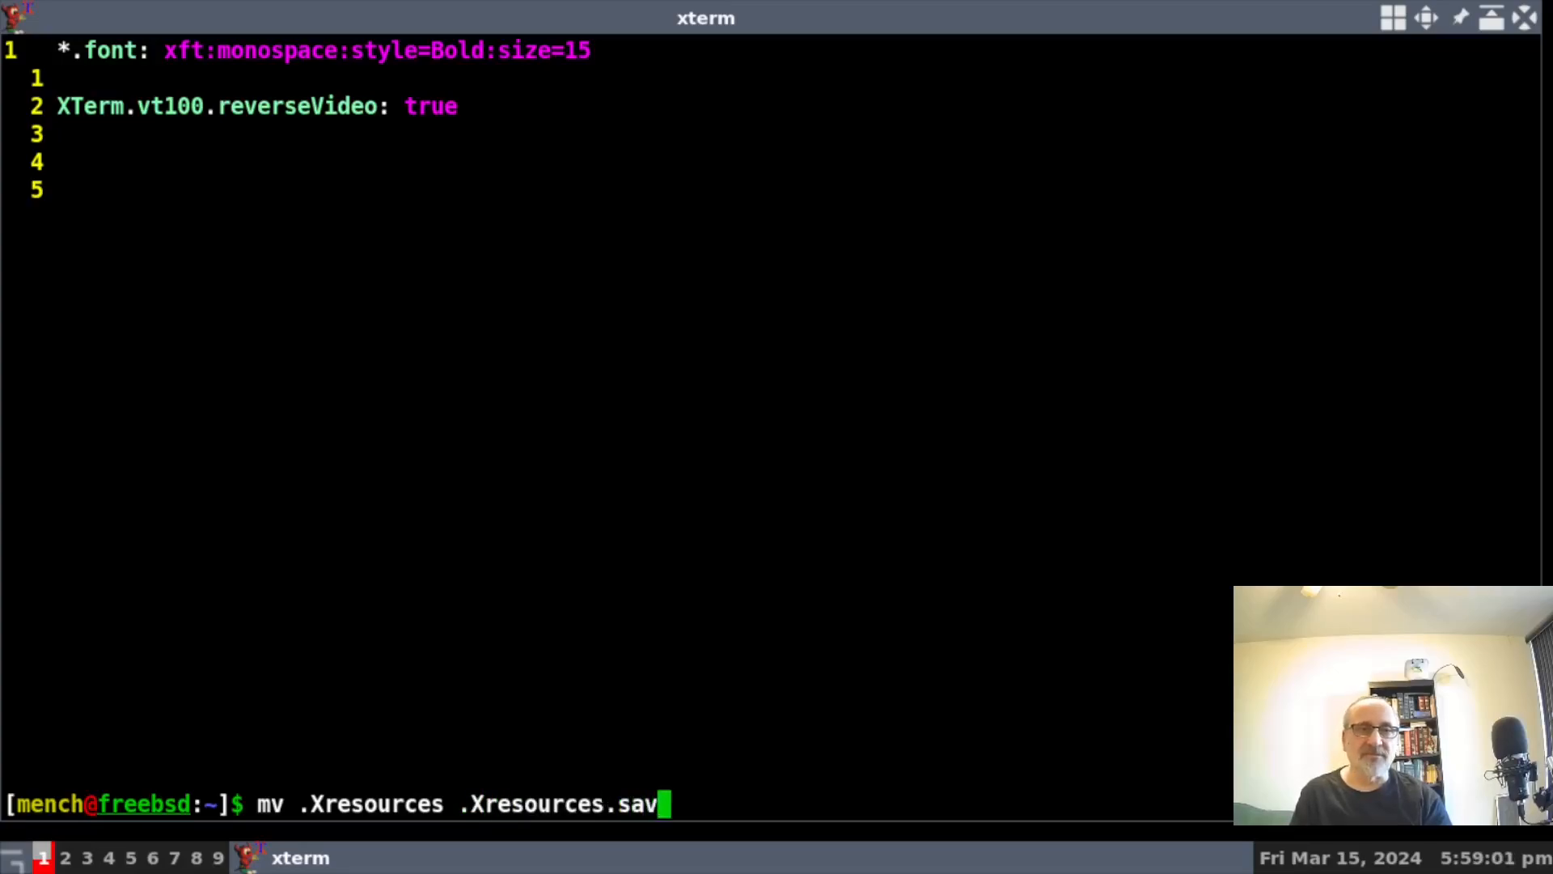
pyautogui.write('e')
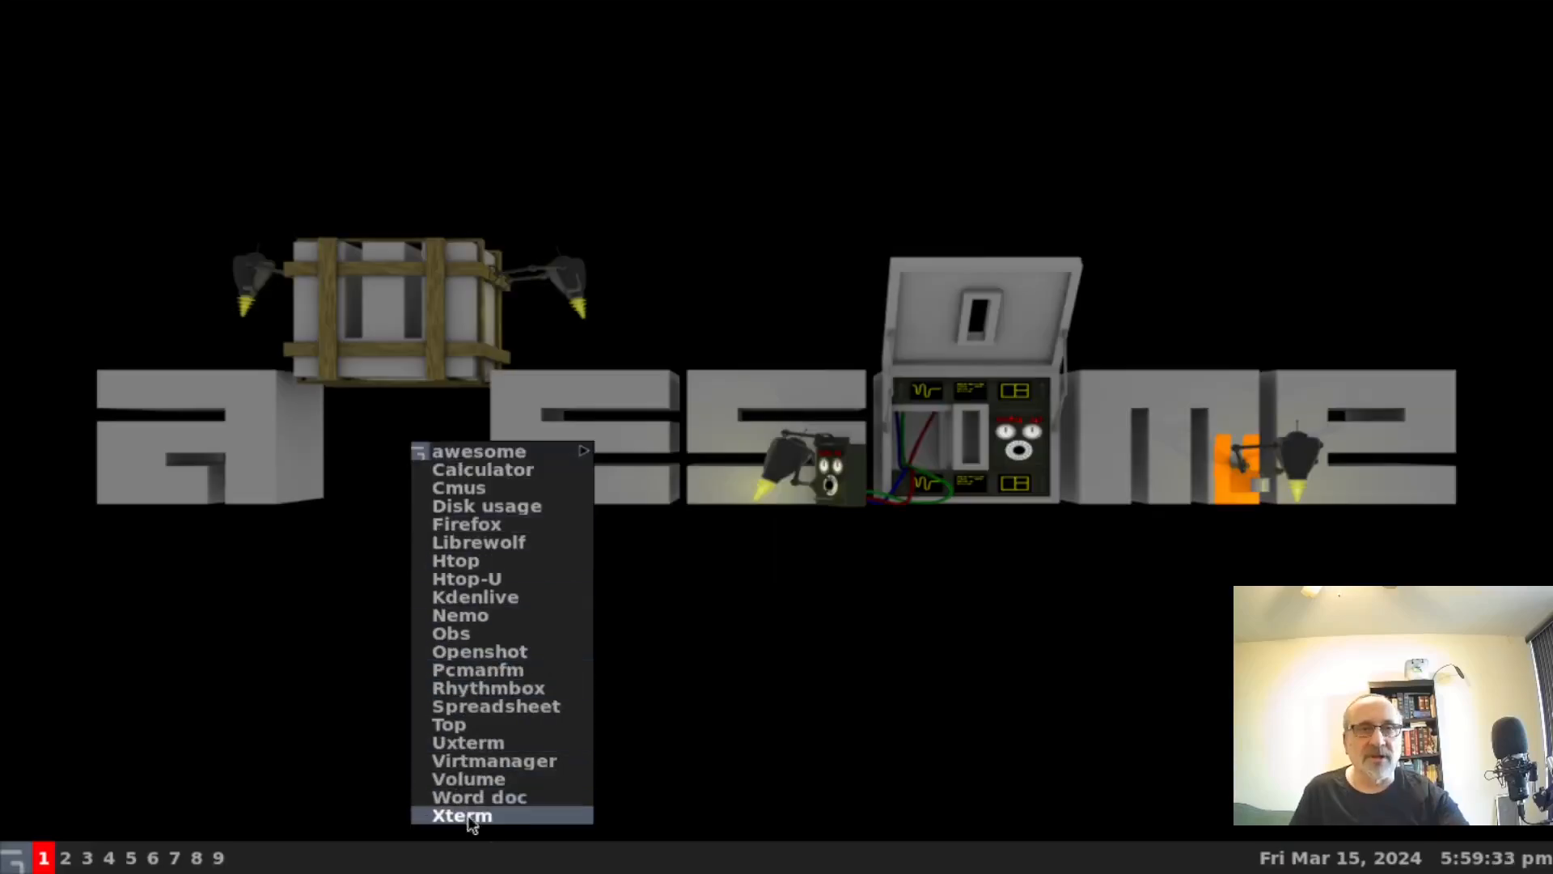
# Launch a new Xterm from the awesome menu, now in default white with small font
pyautogui.click(461, 813)
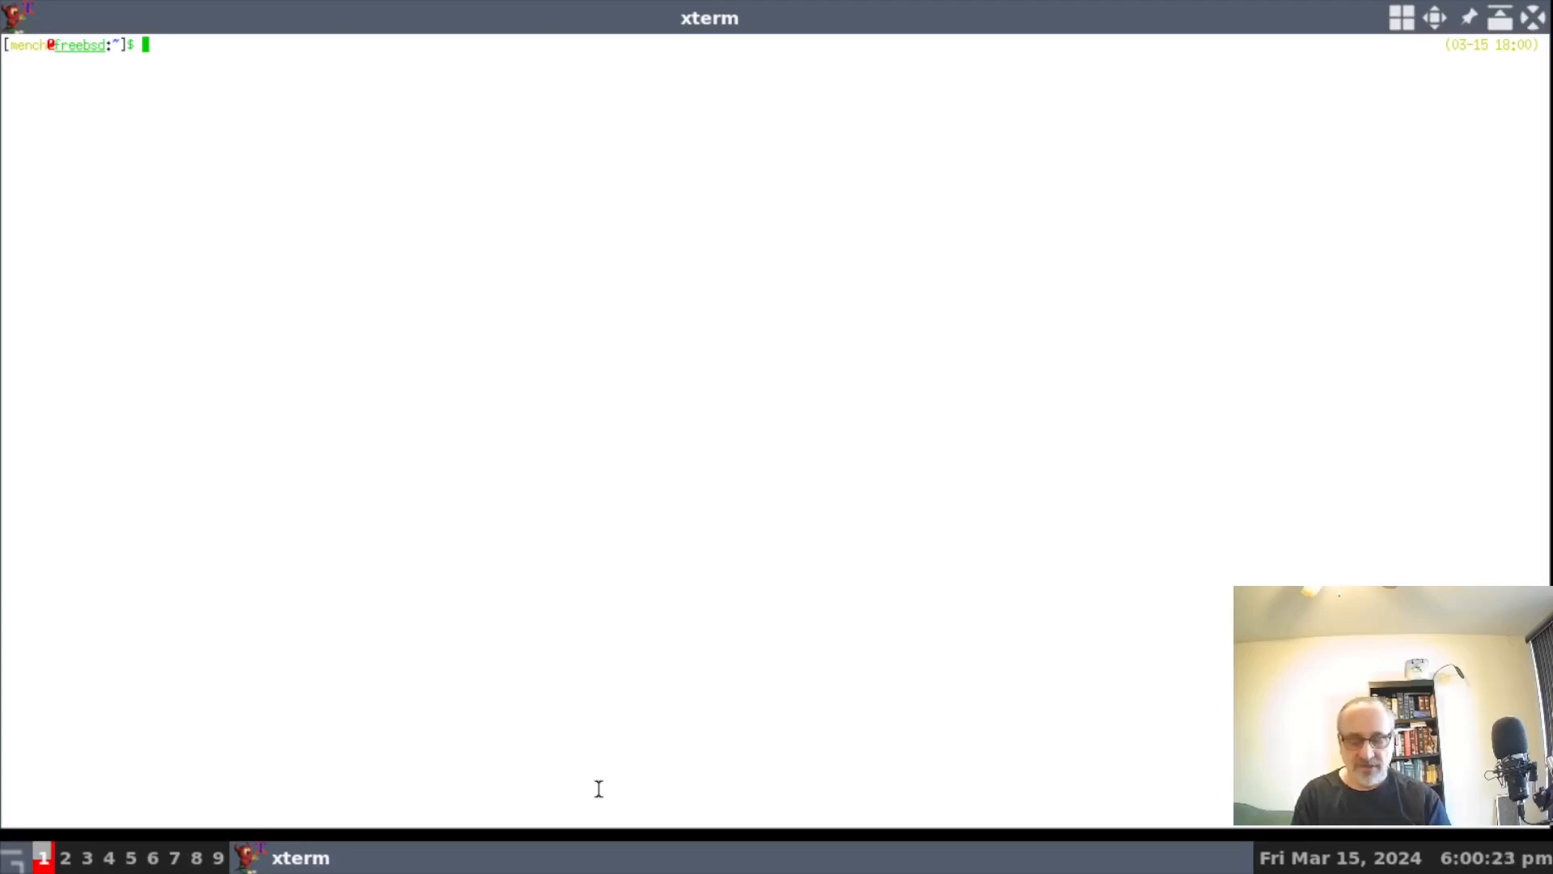
# Run mv .Xresources.save .Xresources to restore the styling file
pyautogui.write('mv .')
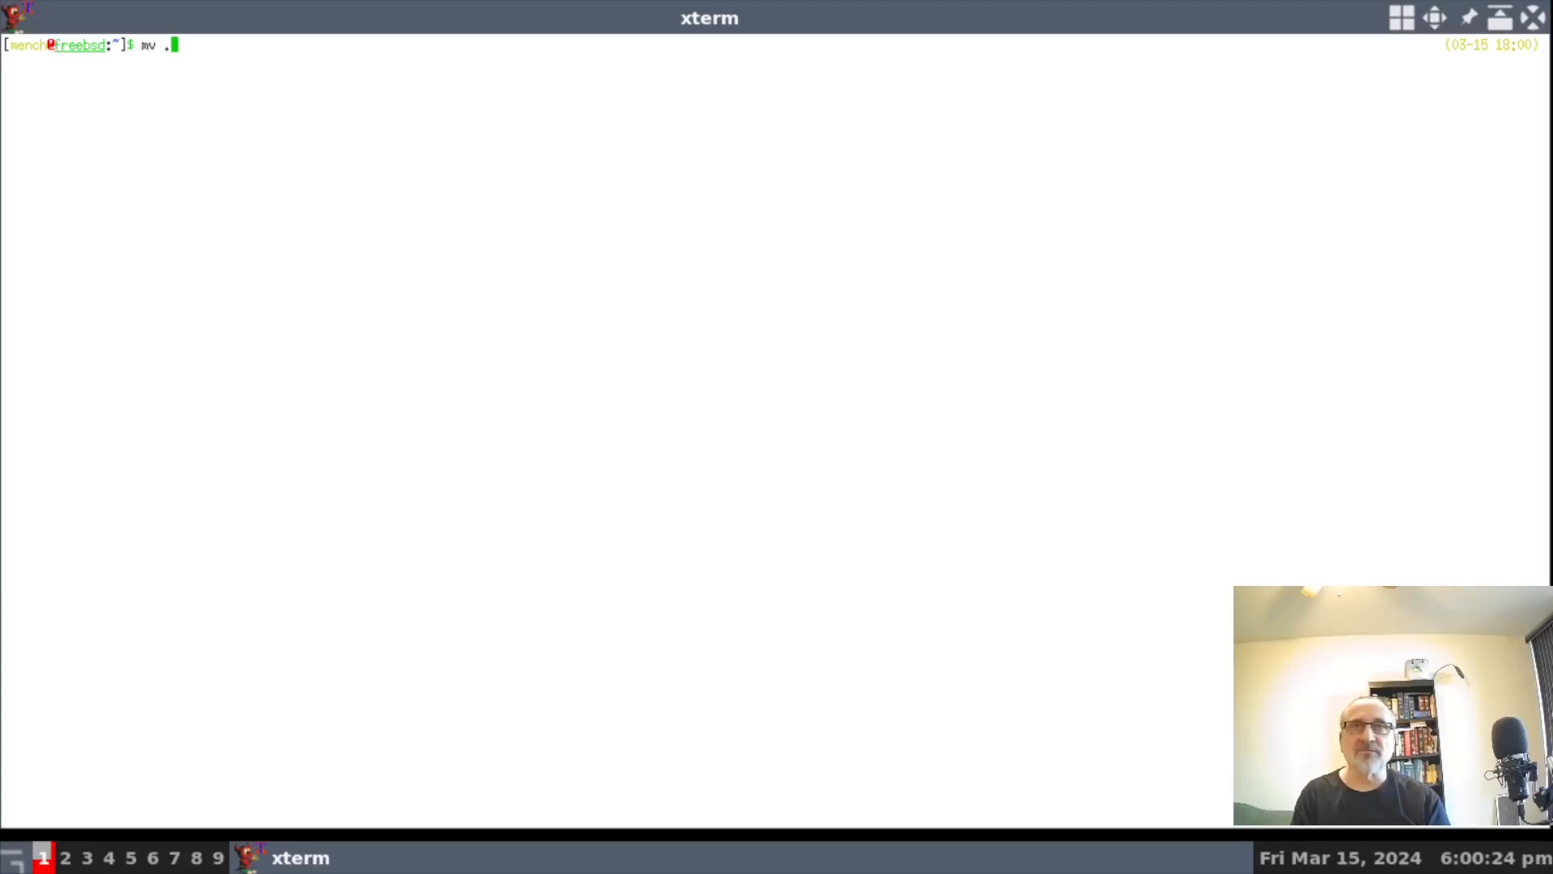
pyautogui.write('Xresources.save .X')
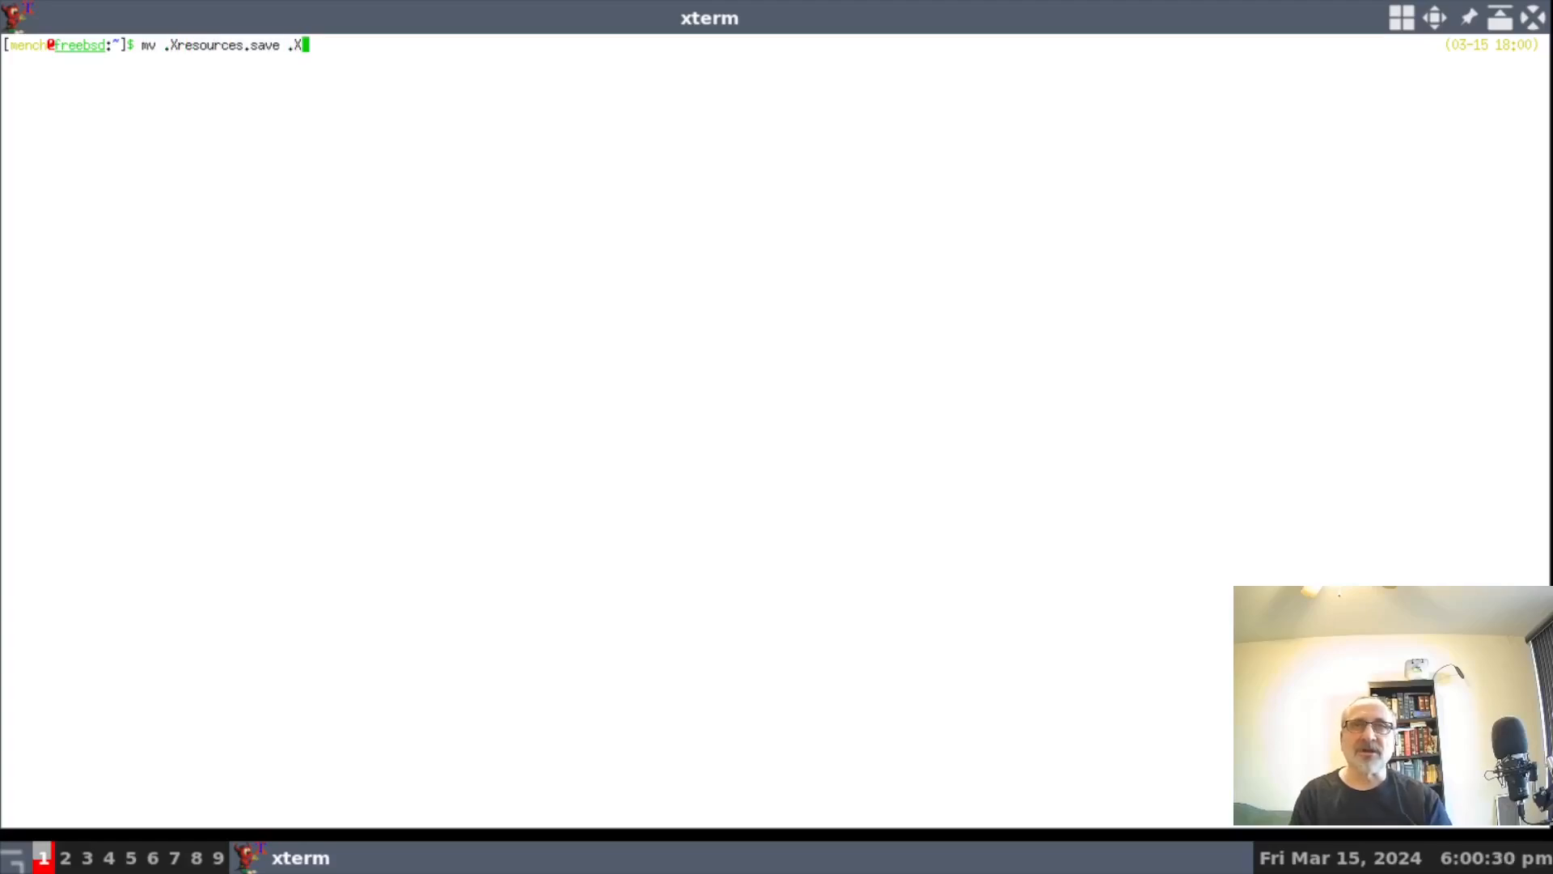
pyautogui.write('resources.save')
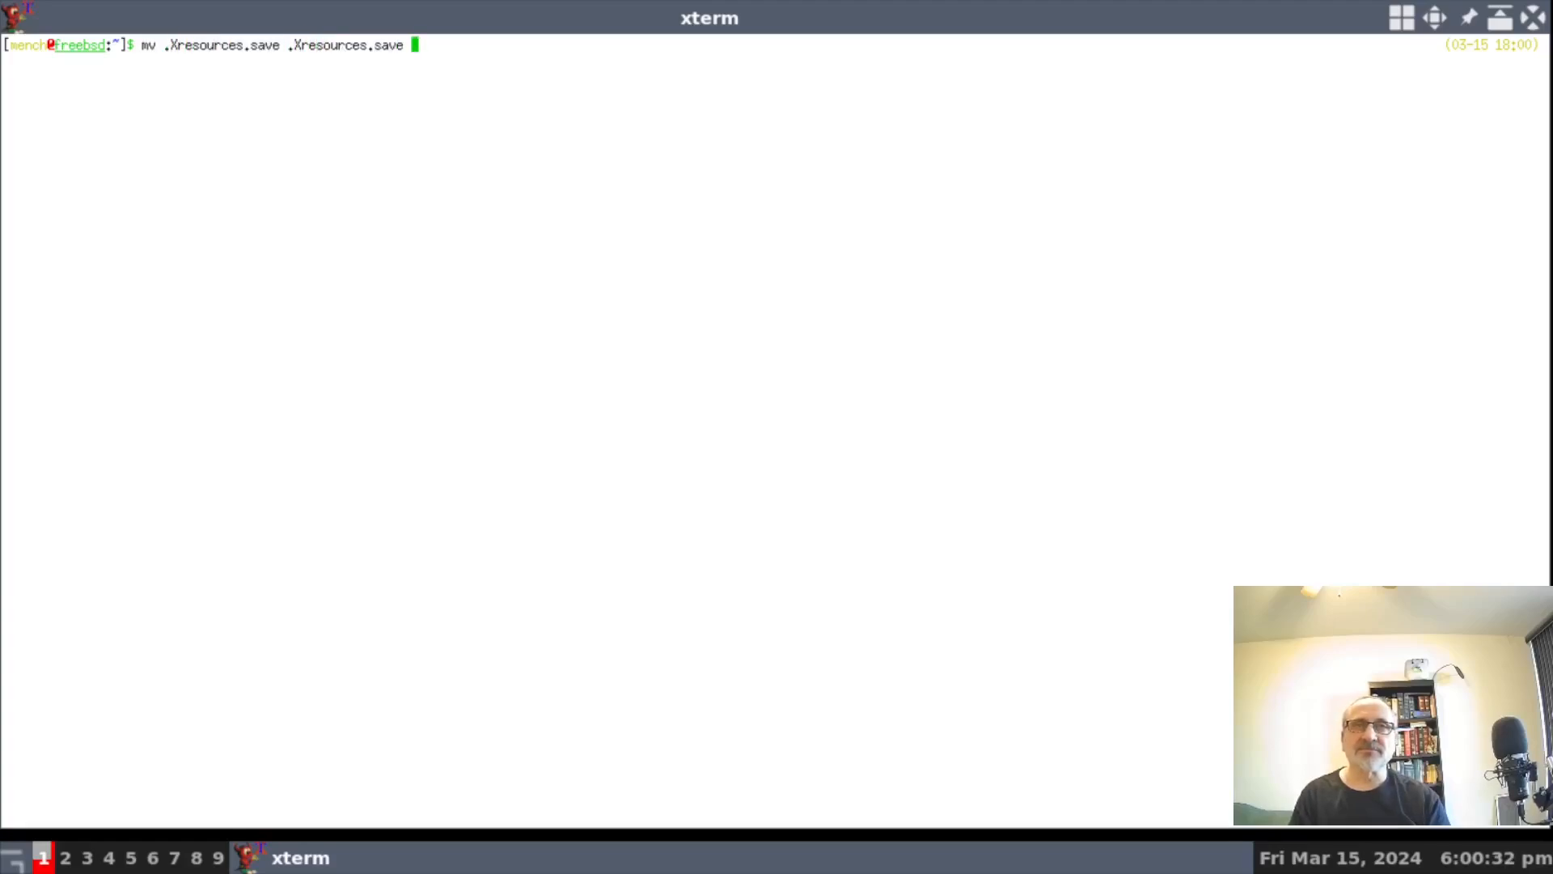
pyautogui.press('BackSpace')
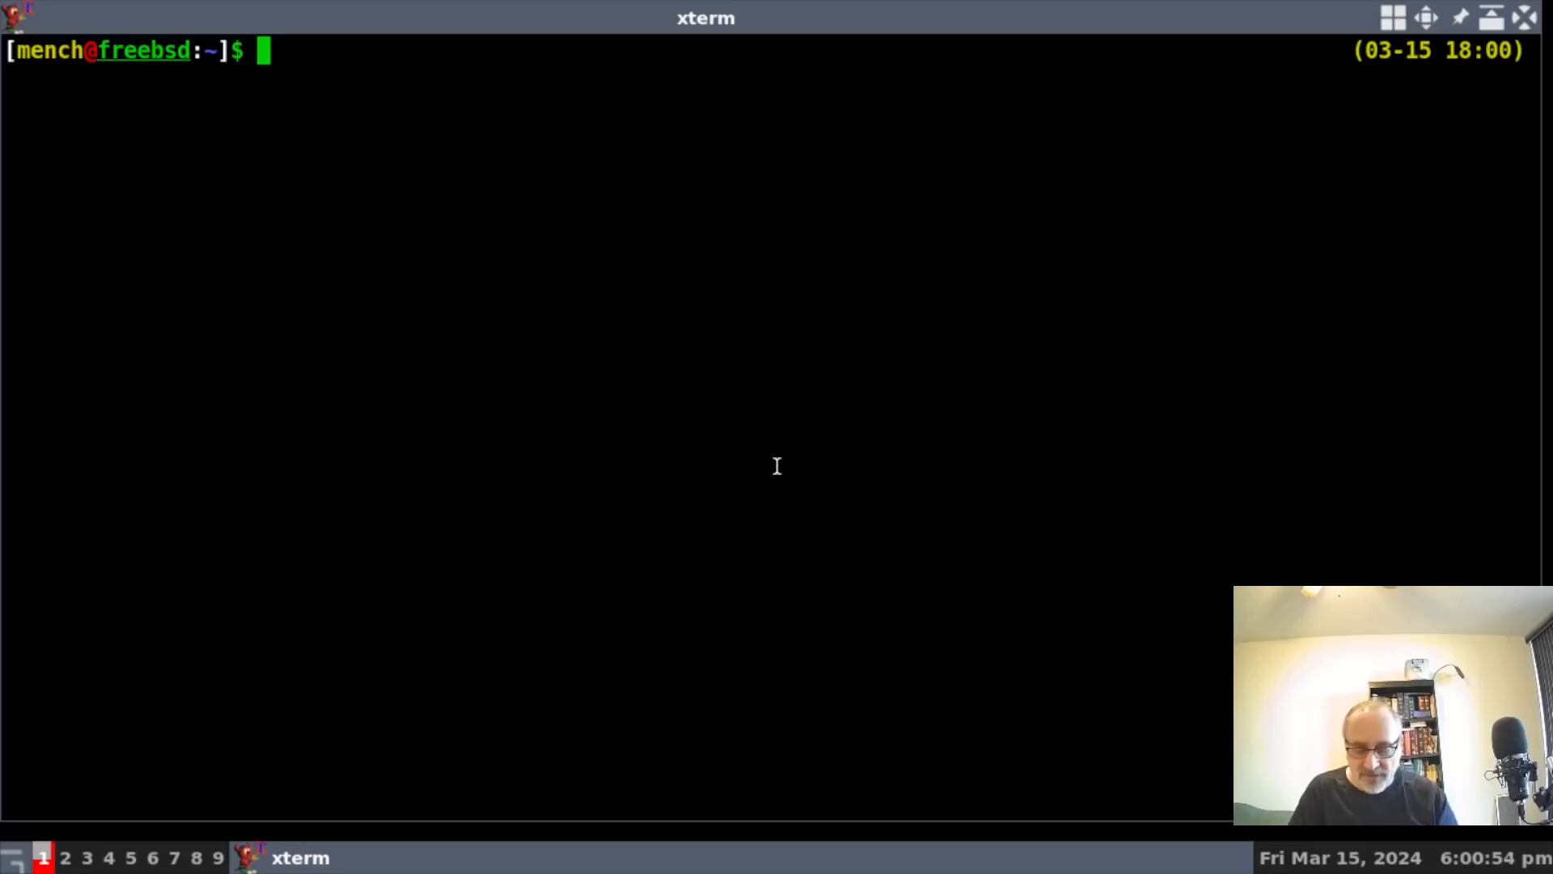
# View .Xresources in vim, reading the bold size-15 font and reverseVideo lines, then quit with :q
pyautogui.write('vim .')
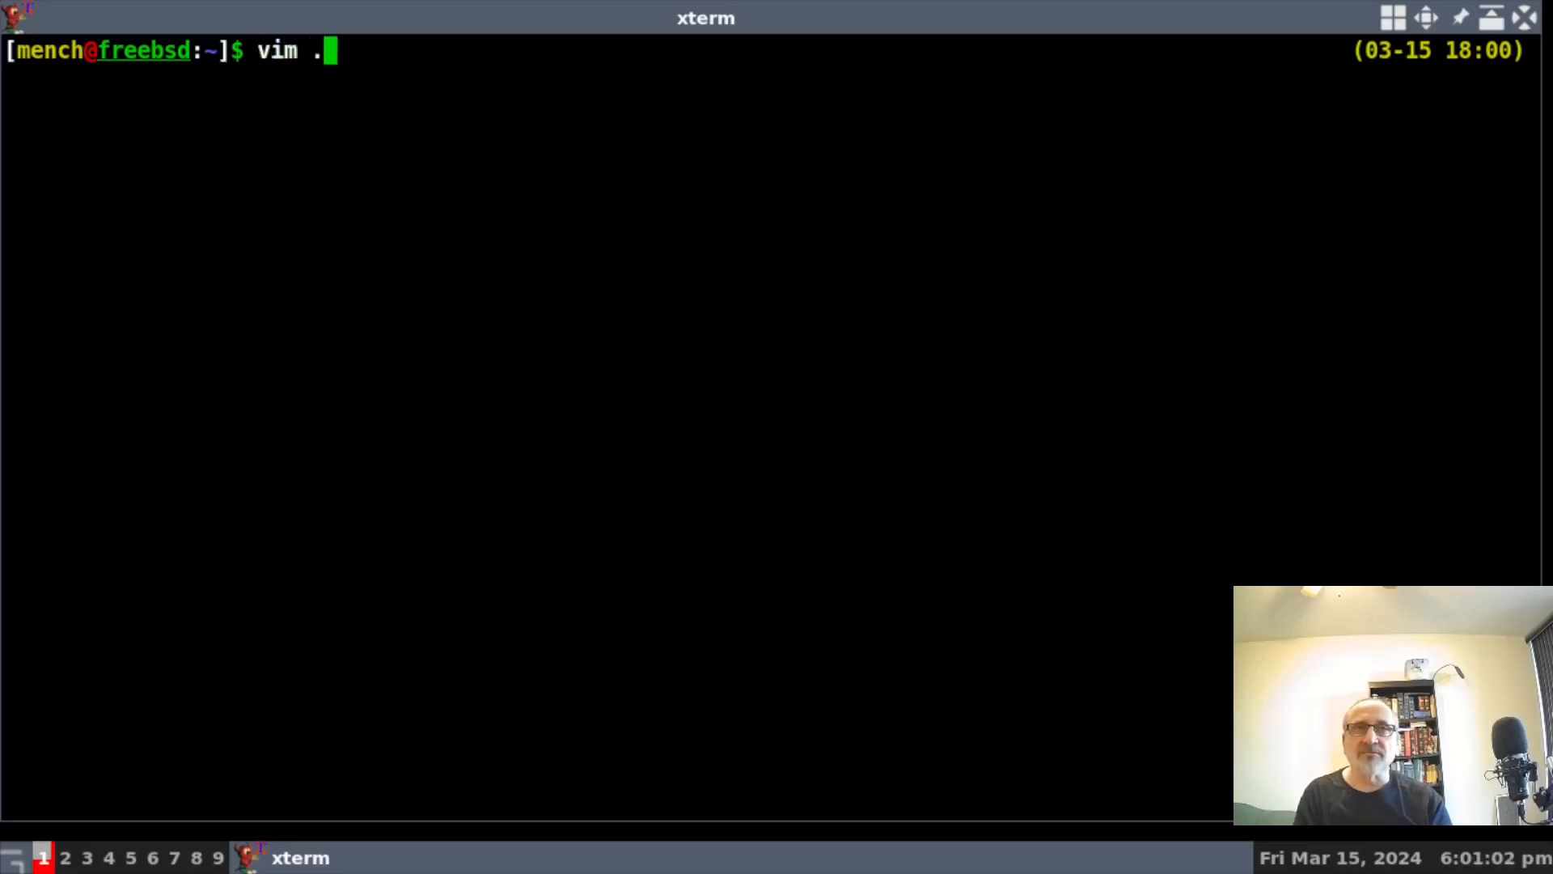
pyautogui.write('Xresources')
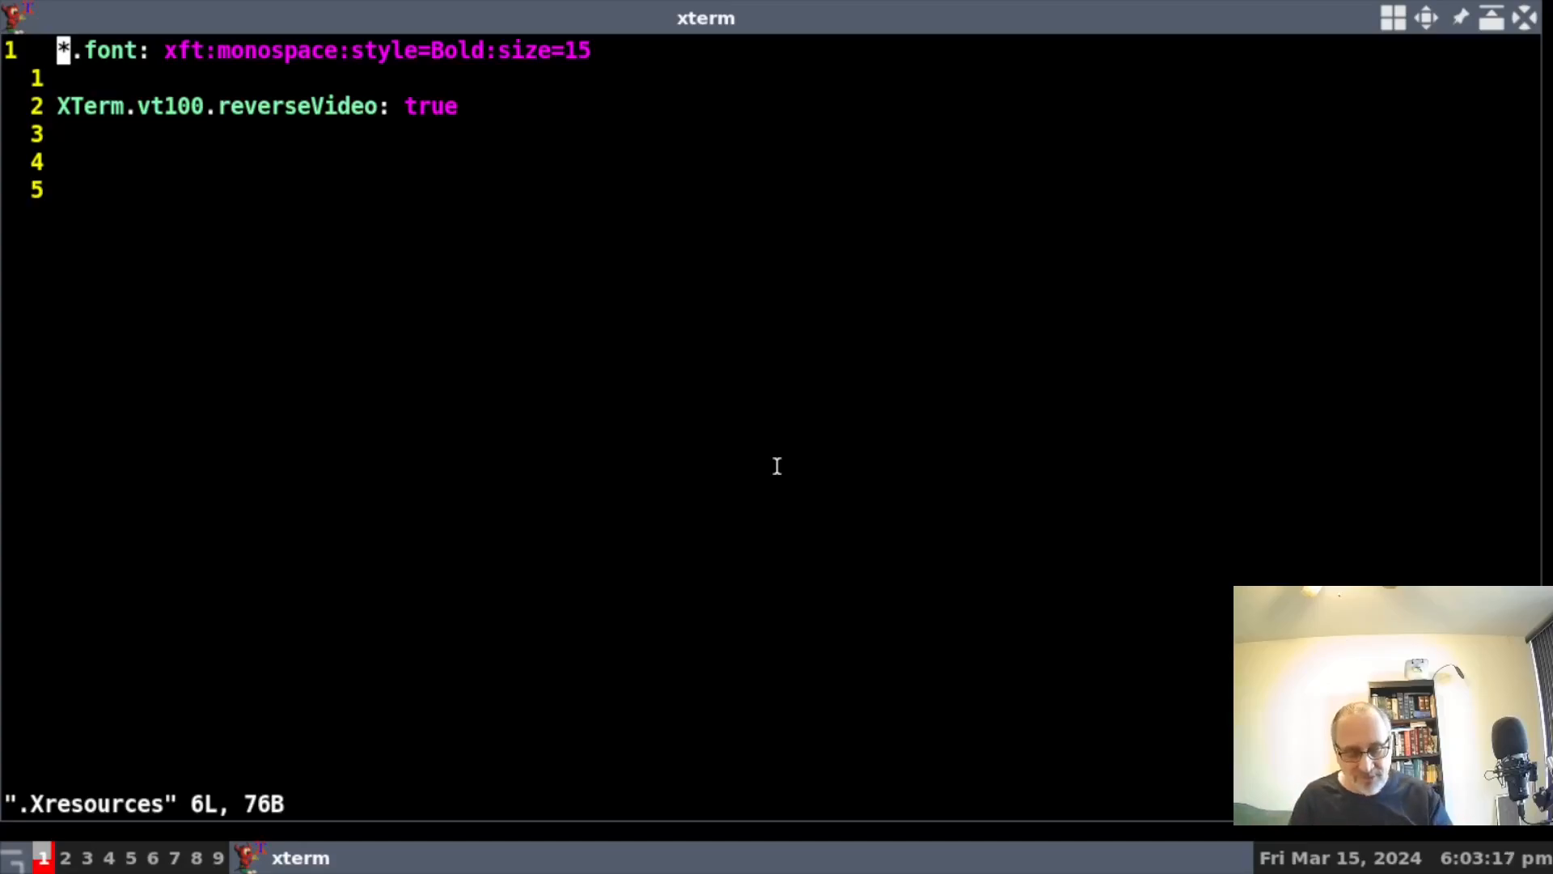
pyautogui.write(':q')
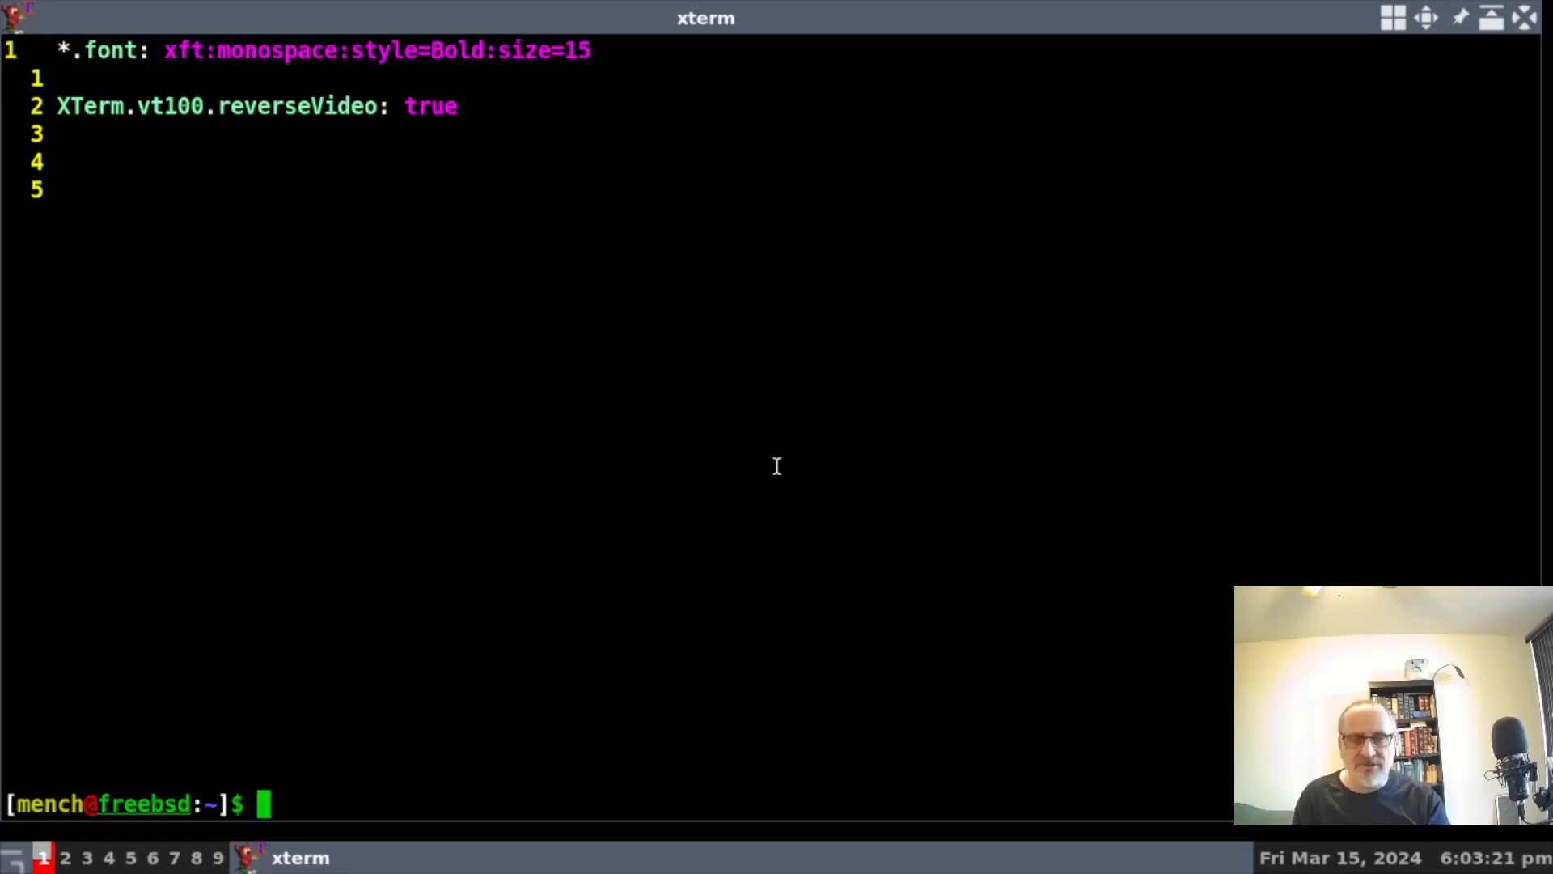
# Run ls -la in the home folder and mark .Xresources and .xinitrc in the listing
pyautogui.write('ls -la')
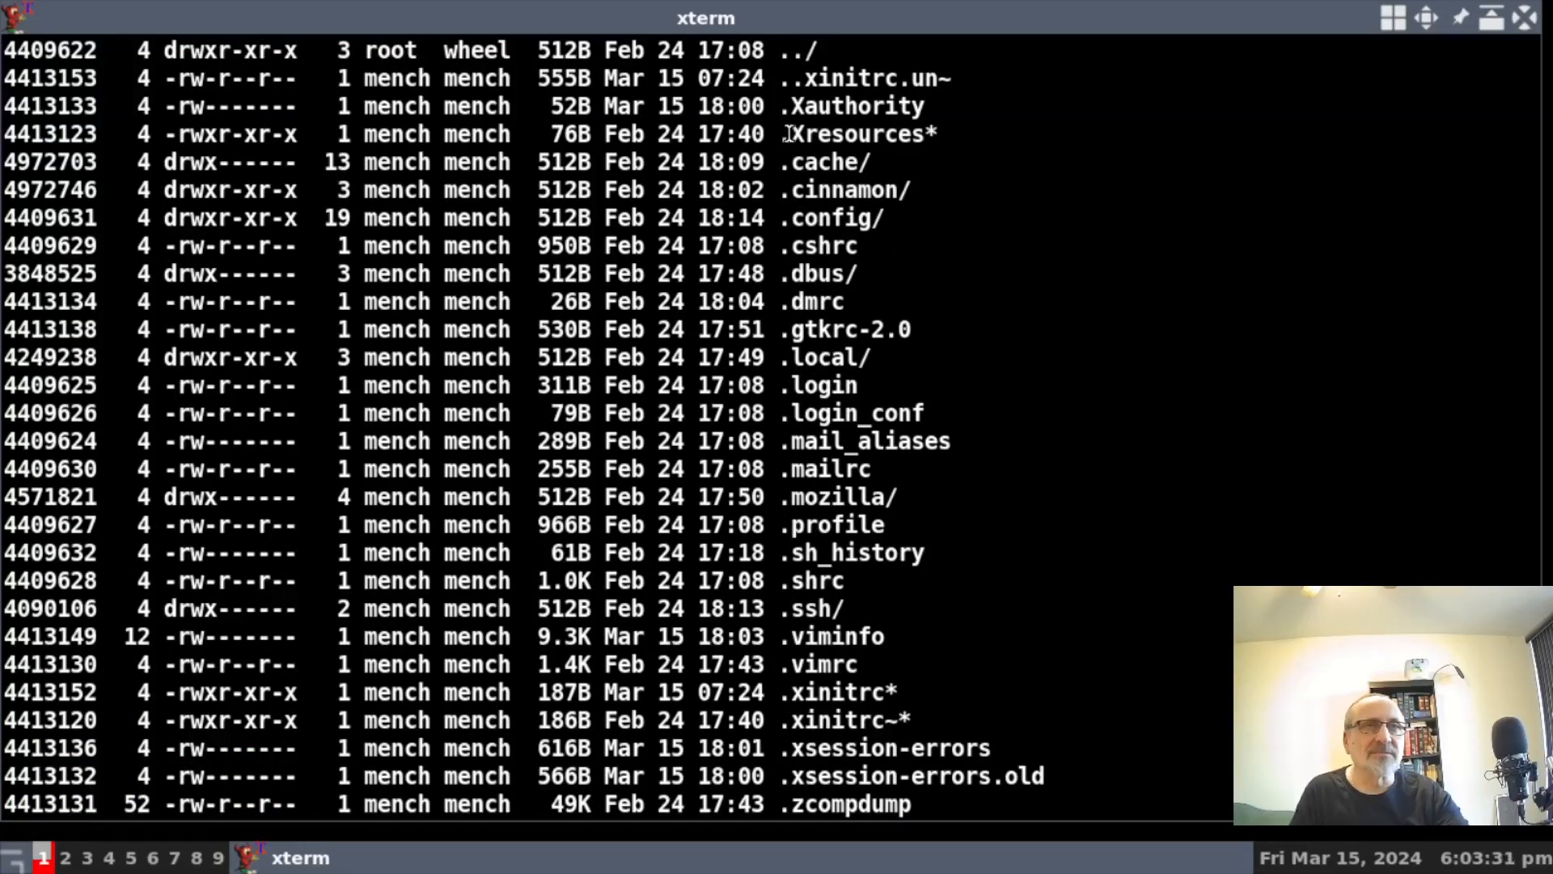
pyautogui.doubleClick(852, 134)
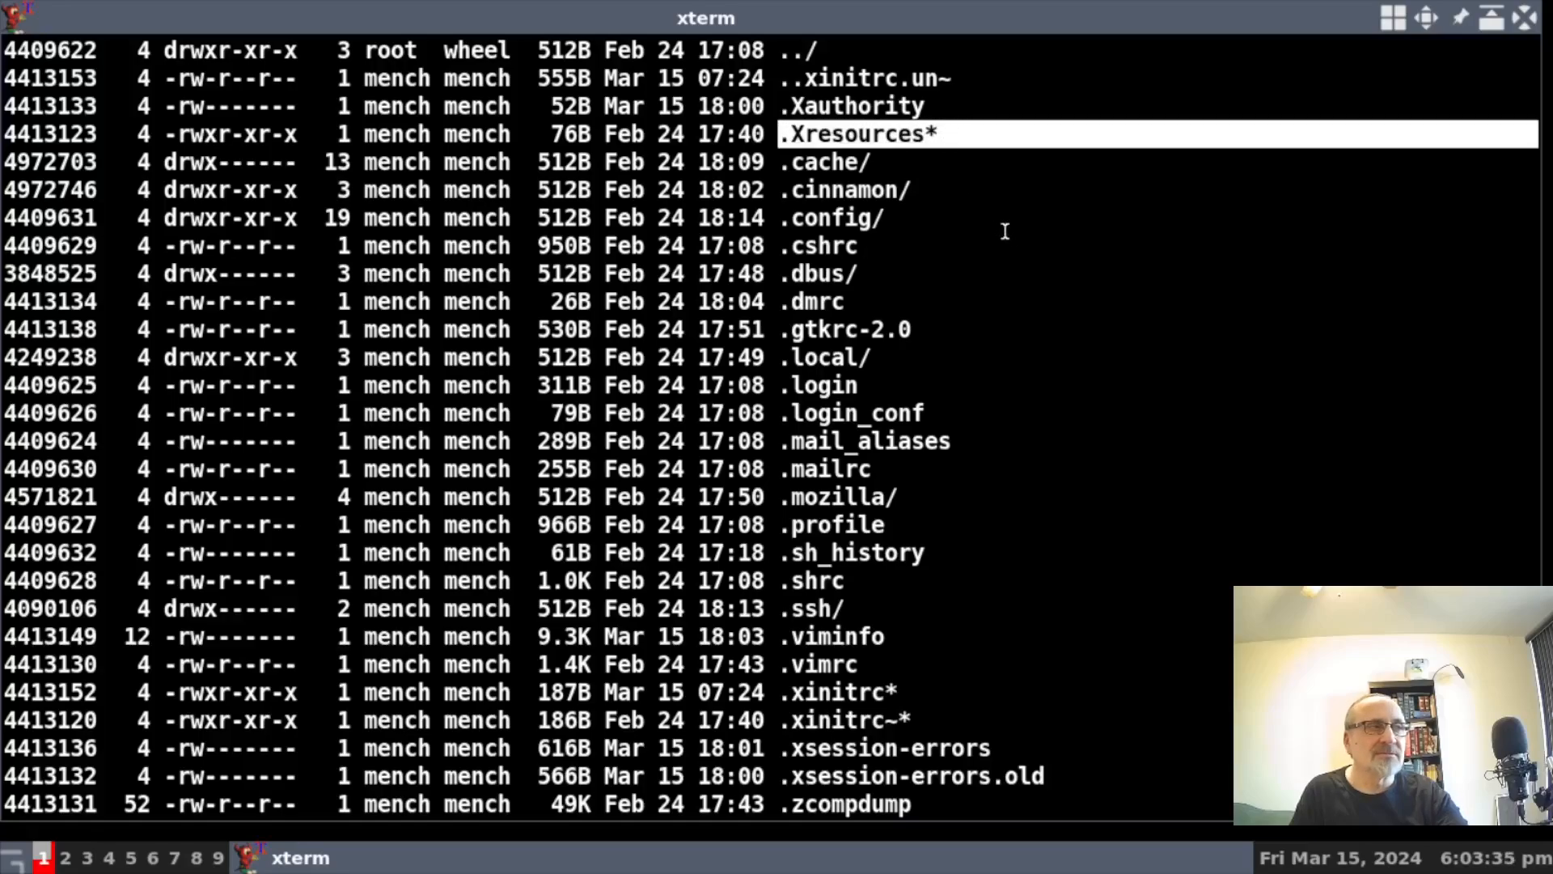
pyautogui.moveTo(1013, 238)
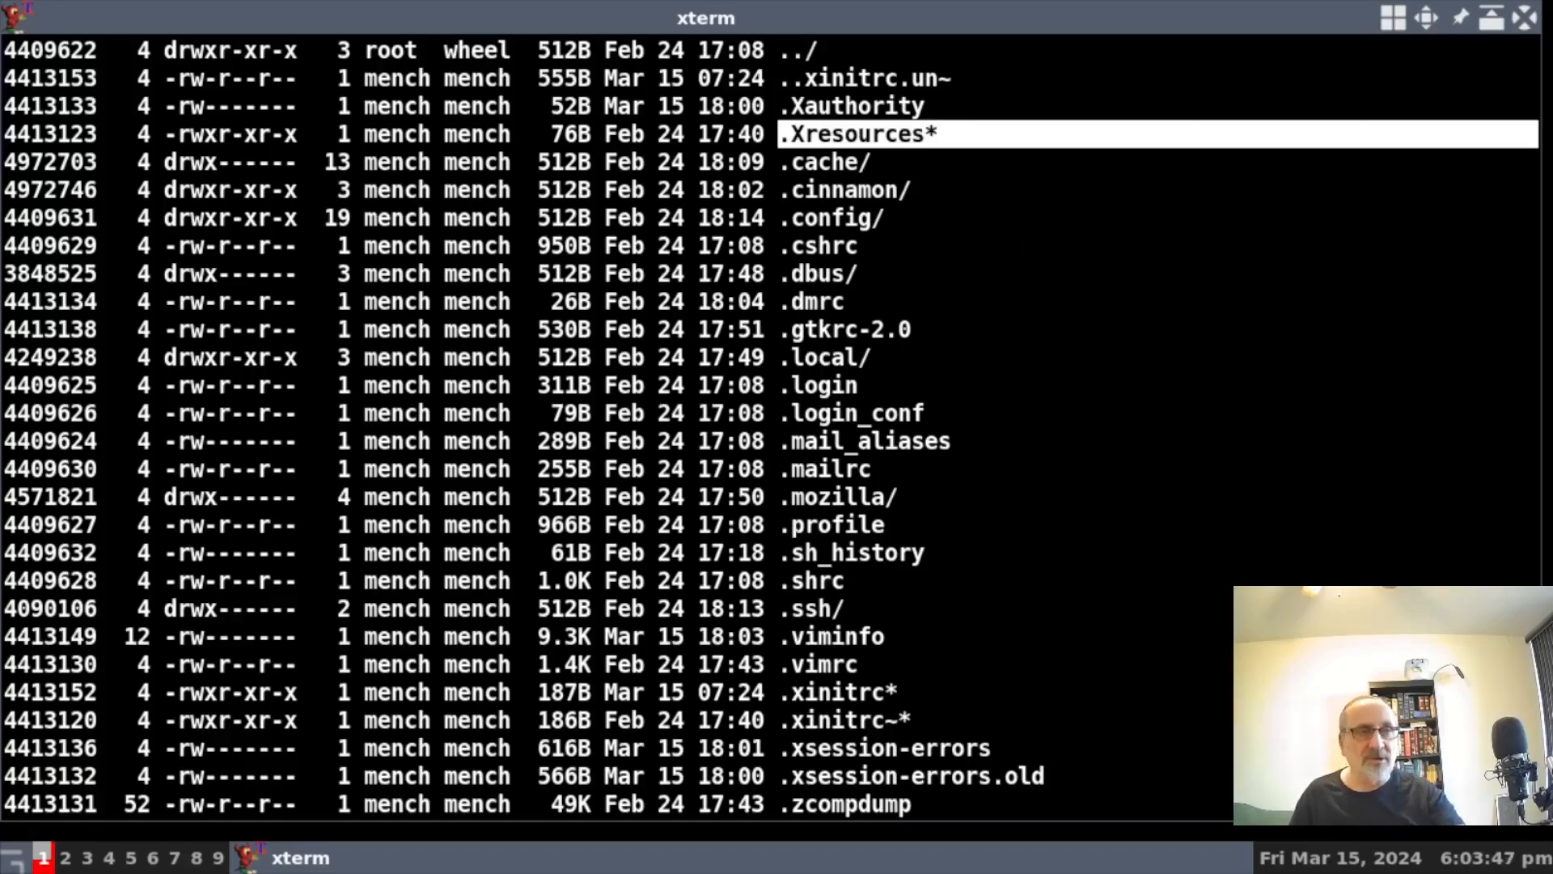
pyautogui.scroll(-3)
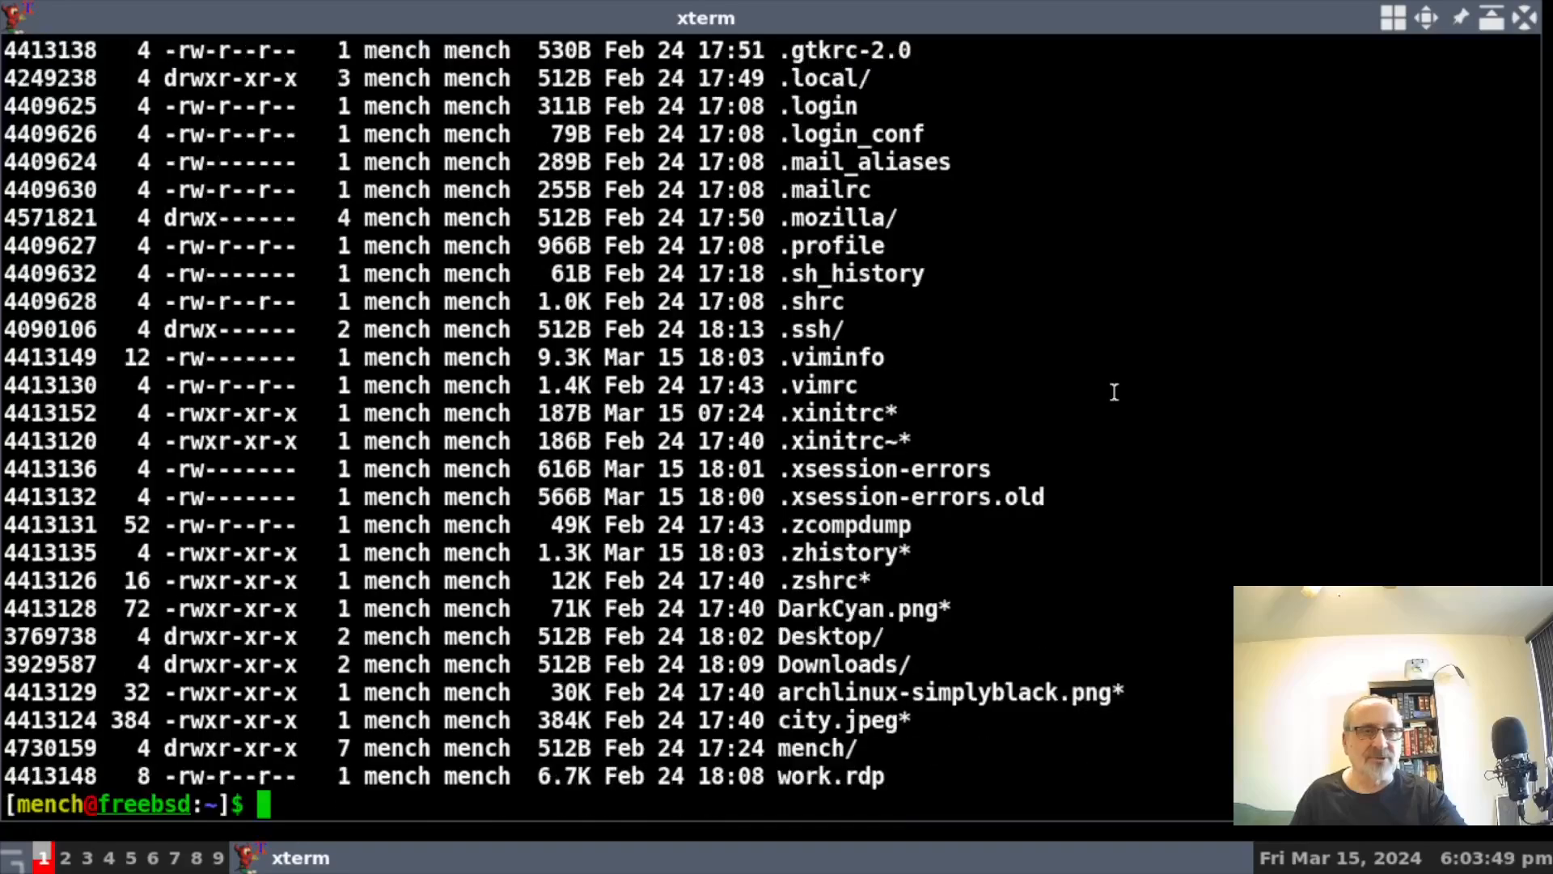
pyautogui.moveTo(1088, 448)
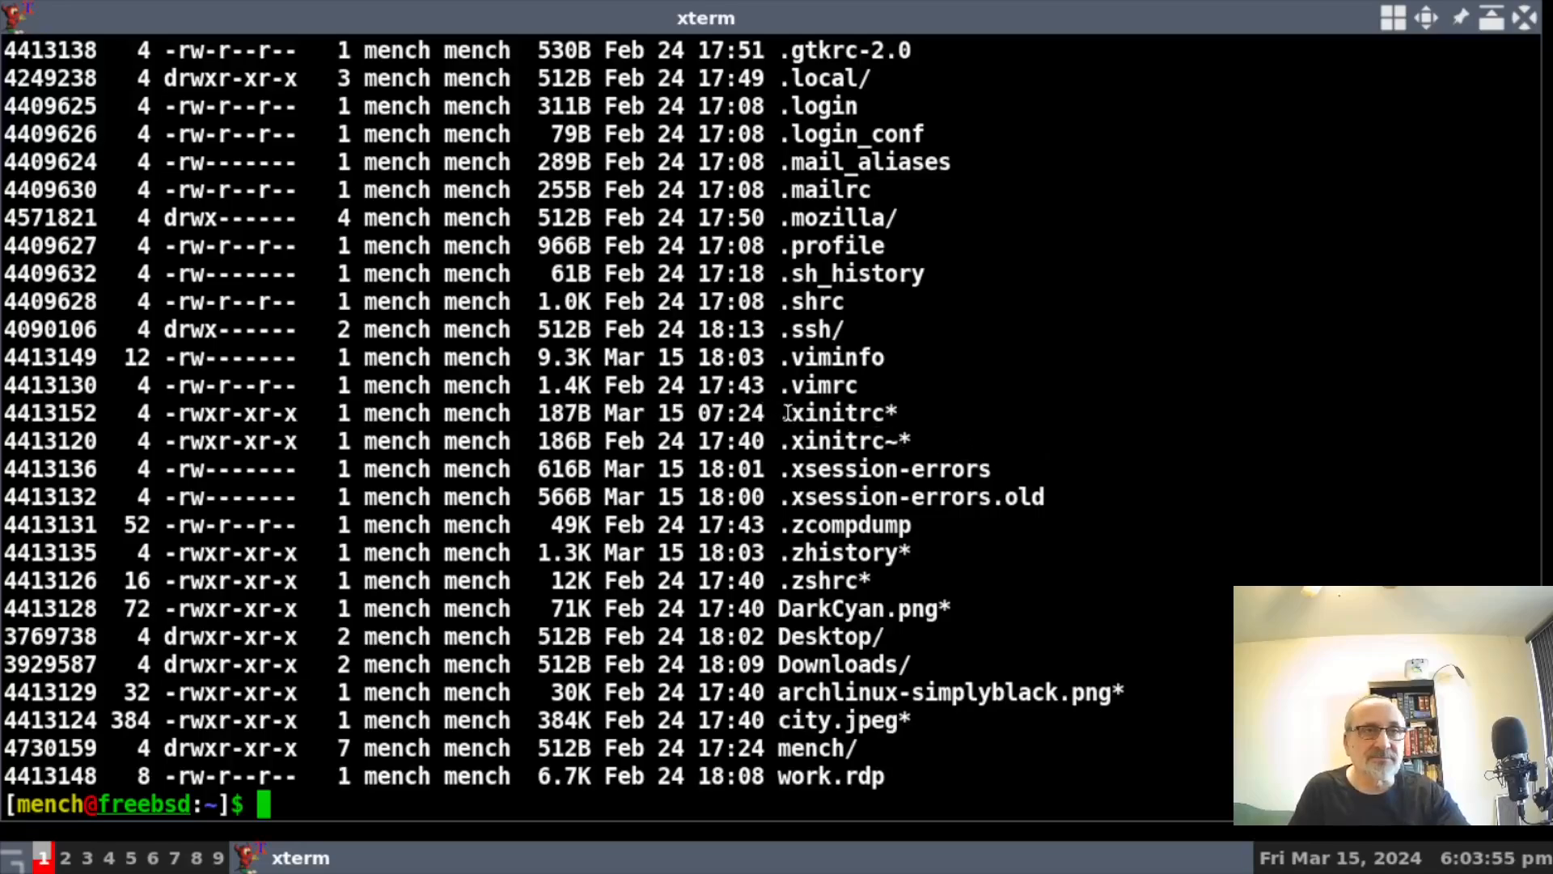
pyautogui.doubleClick(836, 413)
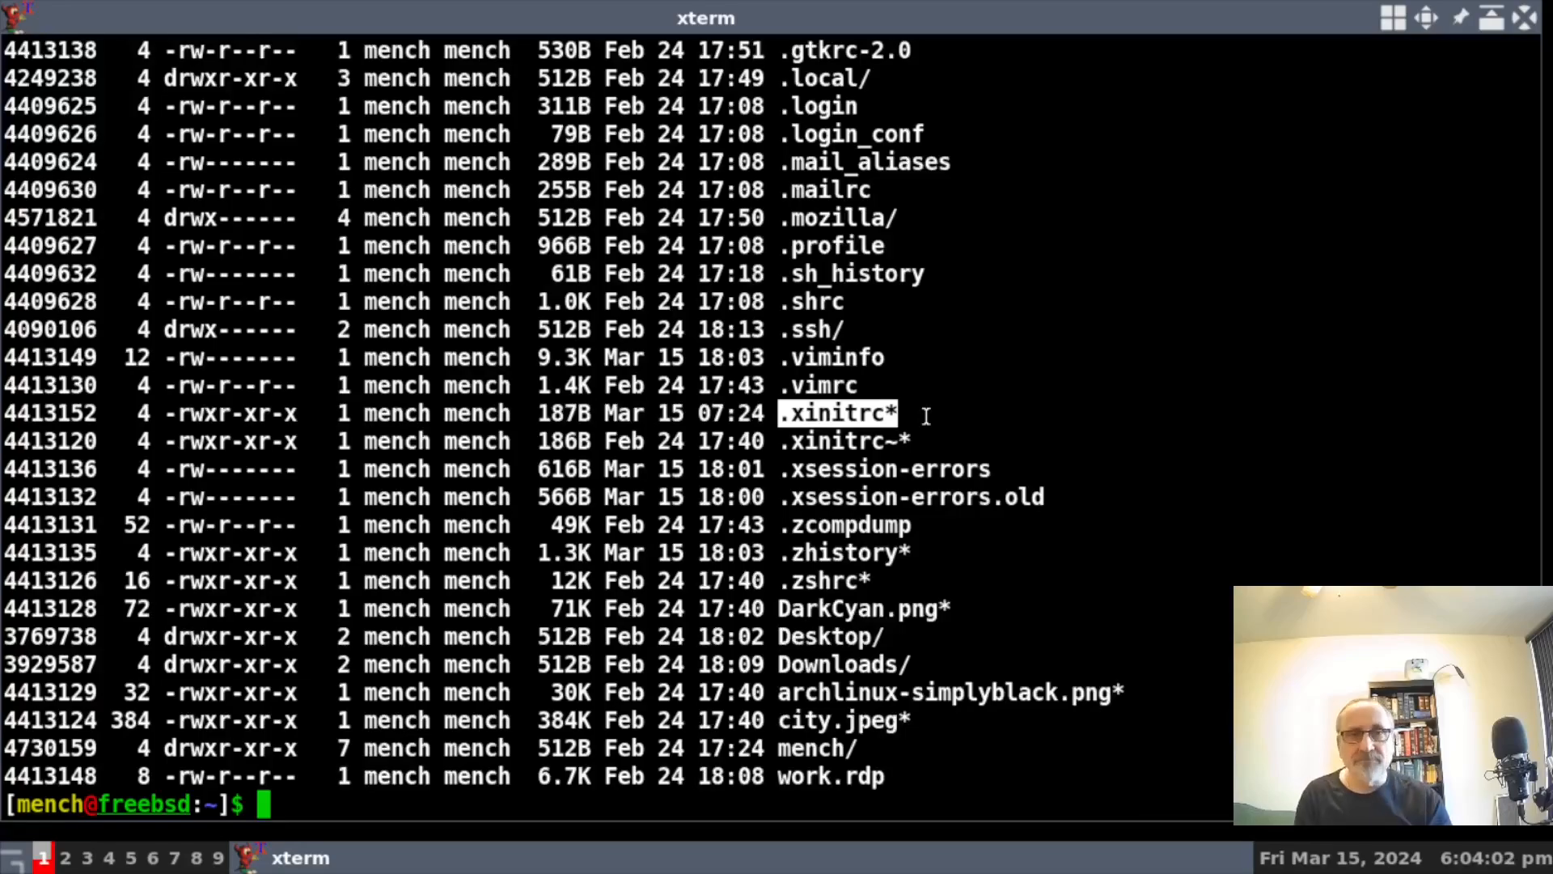
# View .xinitrc in vim, showing the xrdb .Xresources line above awesome
pyautogui.write('vim')
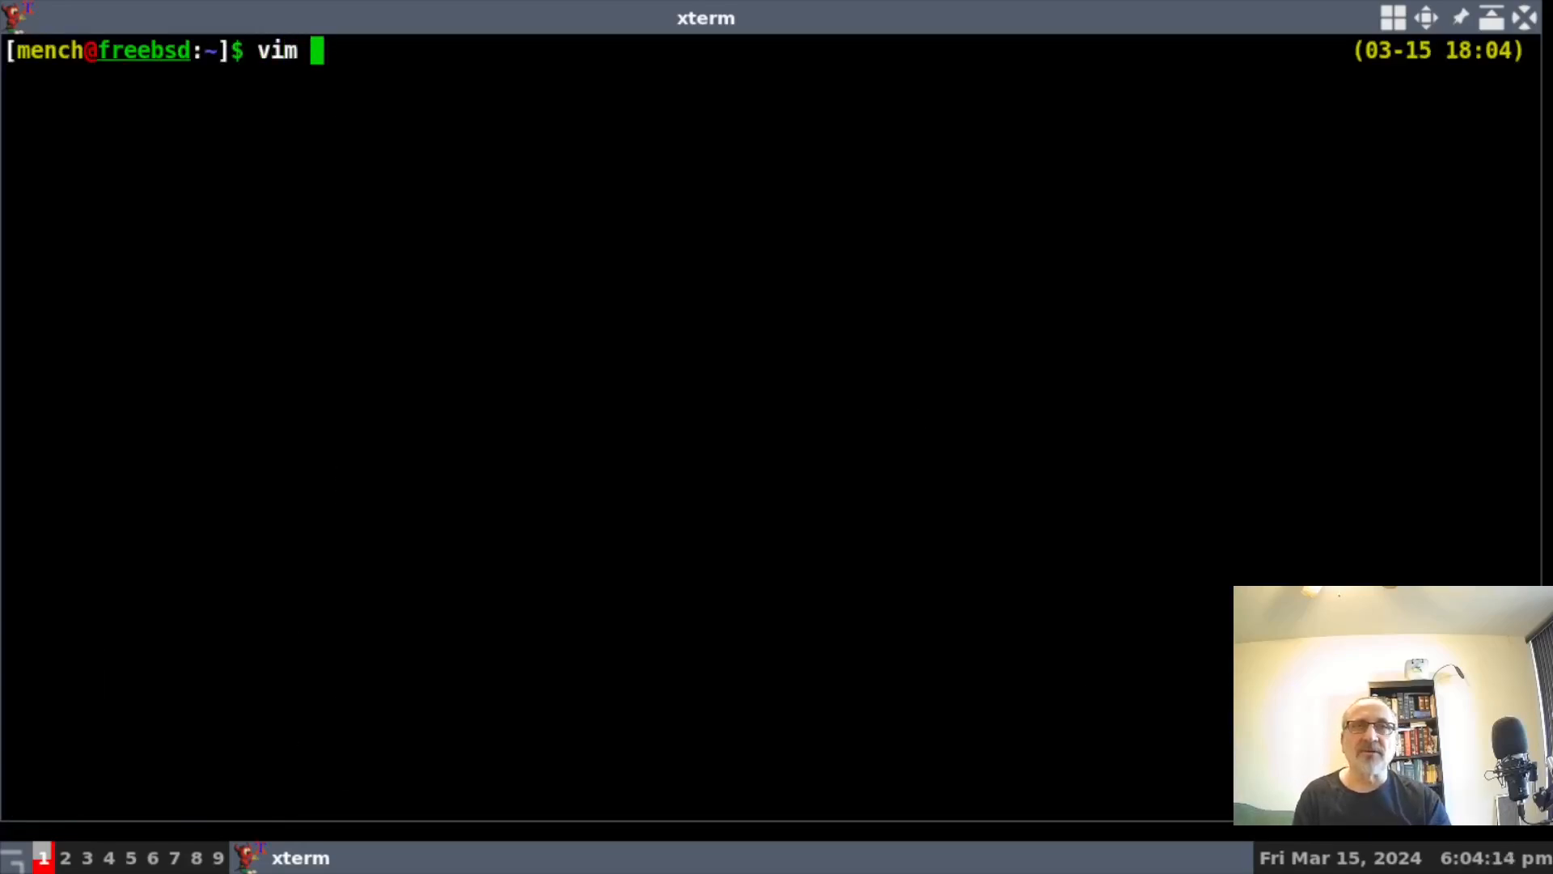
pyautogui.write('.xinitrc')
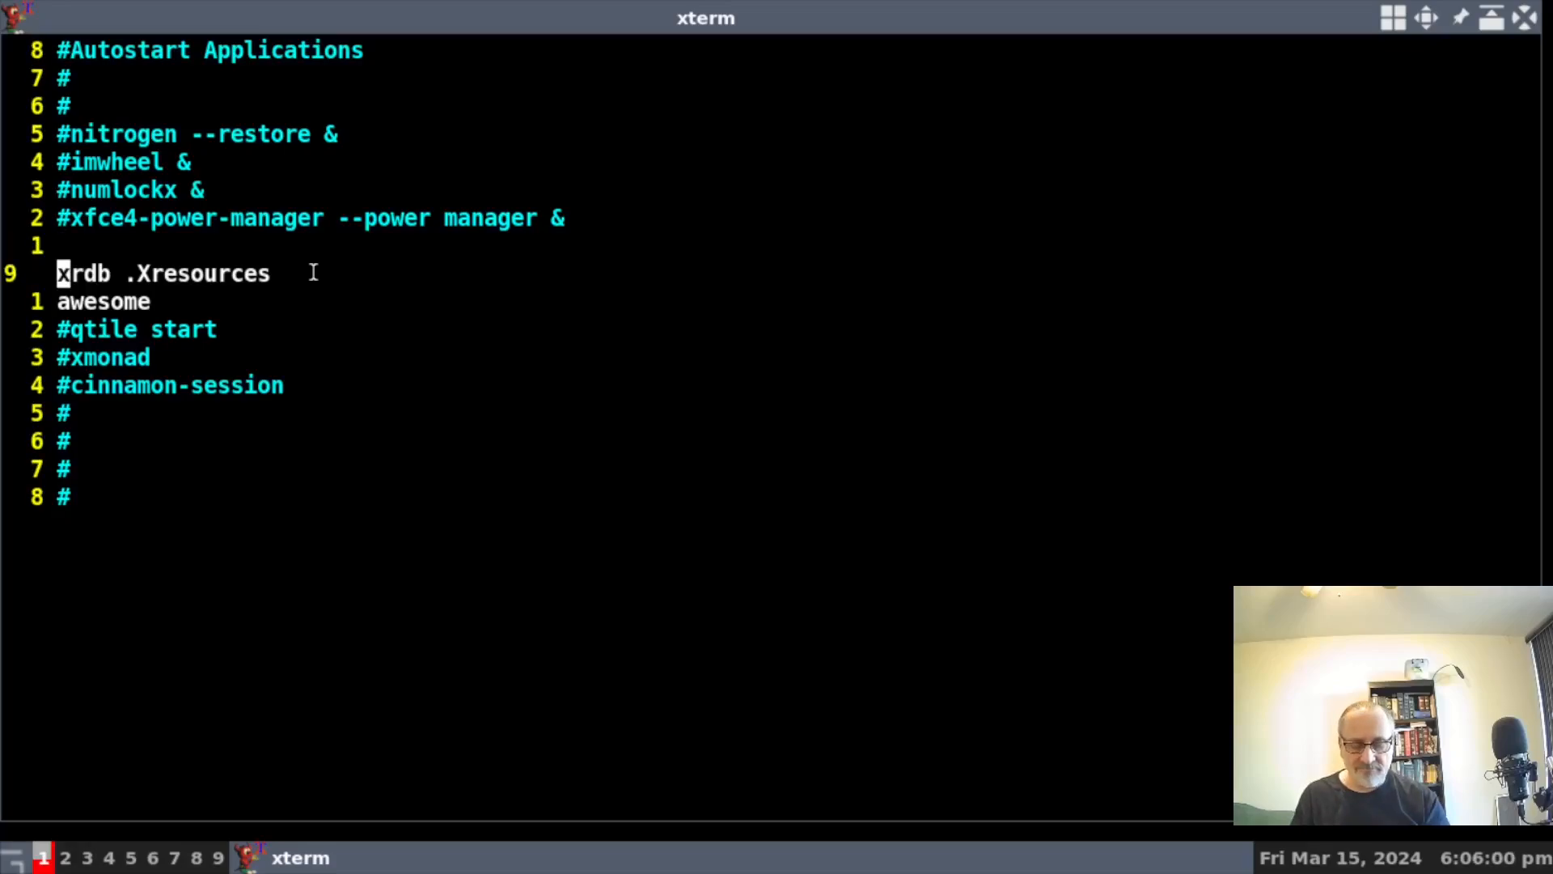
pyautogui.press('i')
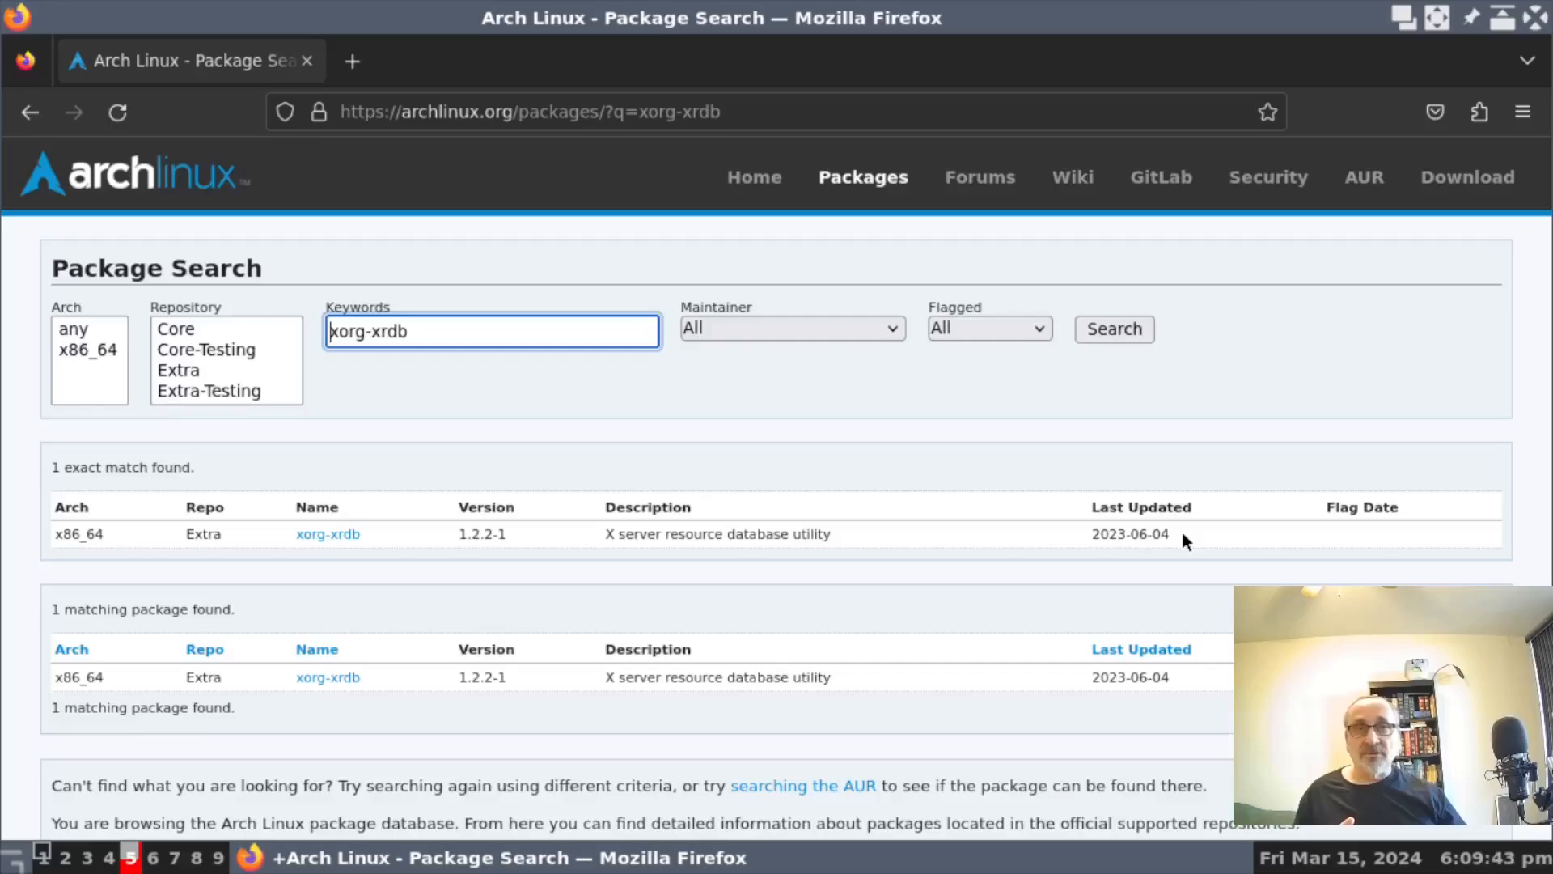
# Zoom in on the Arch package search result for xorg-xrdb in Firefox
pyautogui.press('ctrl+plus')
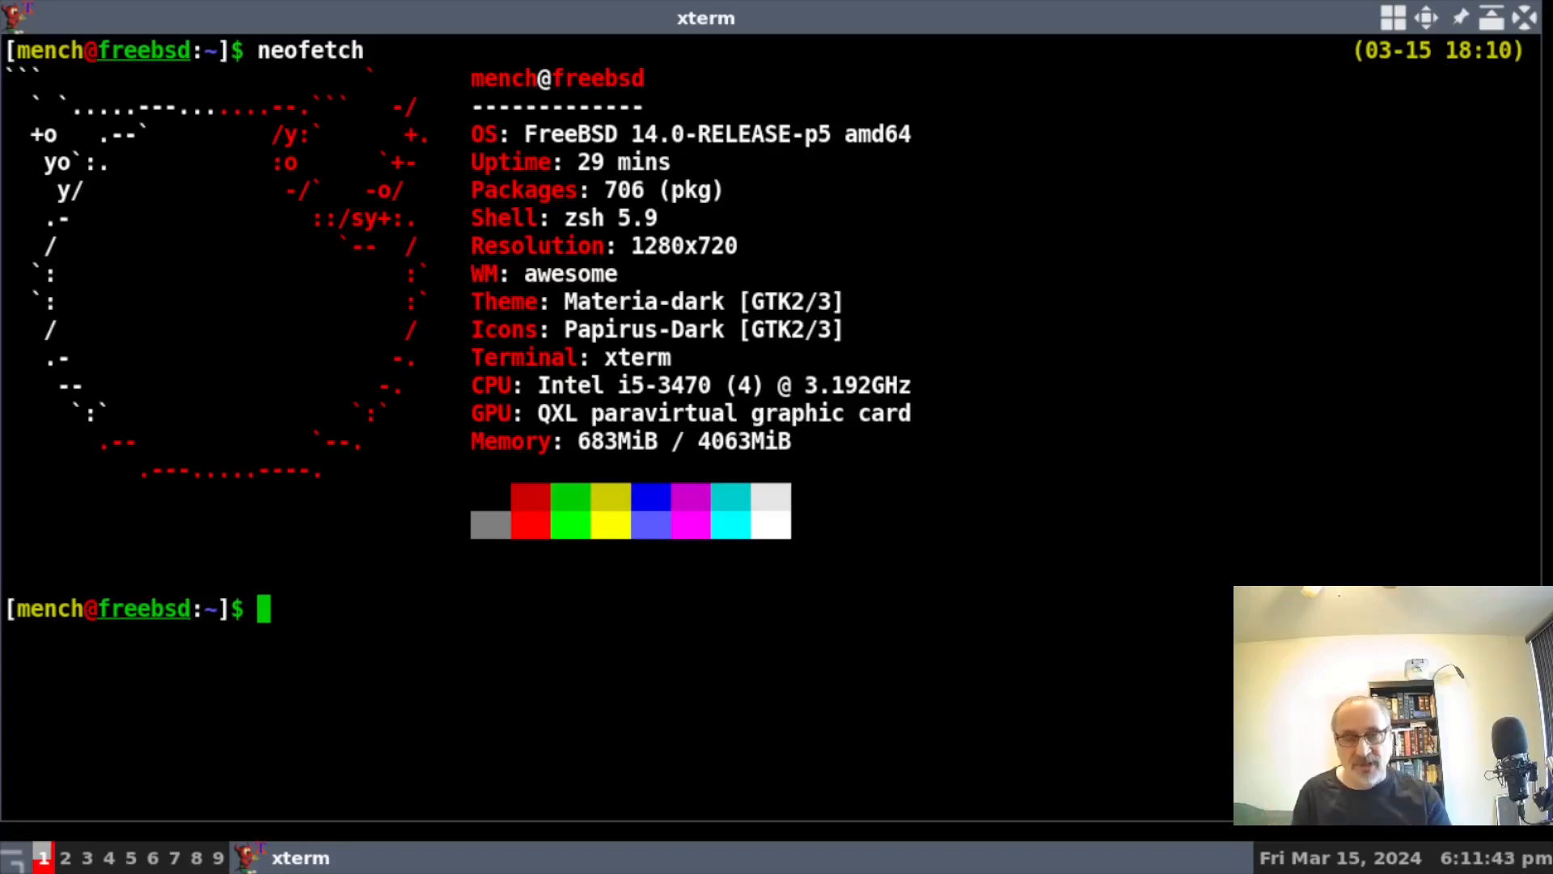
# List the home folder with ll and begin a vim command at the prompt
pyautogui.write('ll')
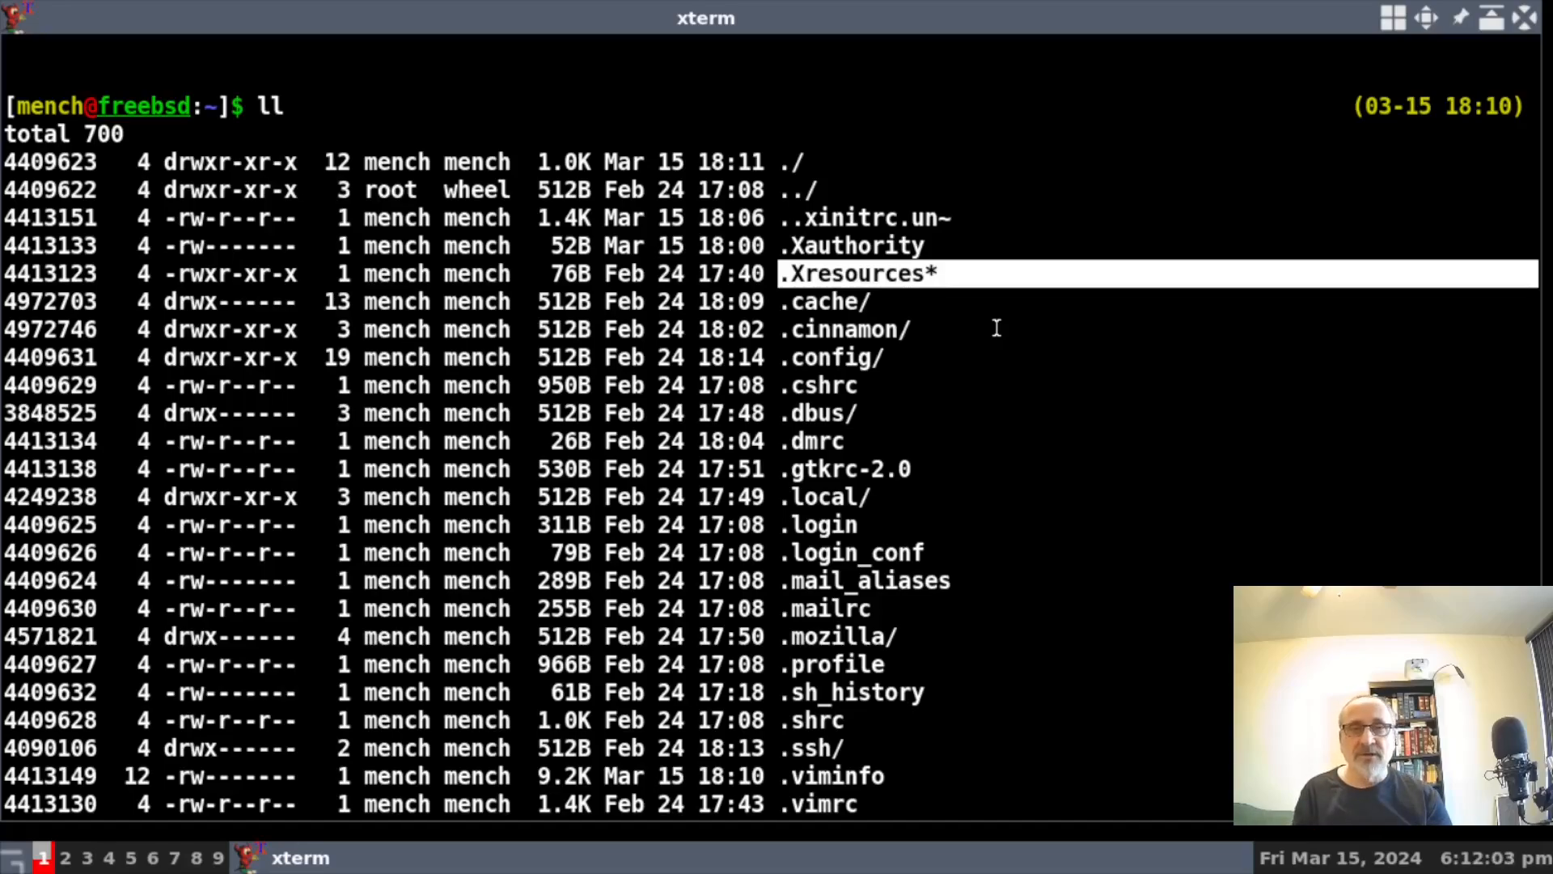
pyautogui.write('vim')
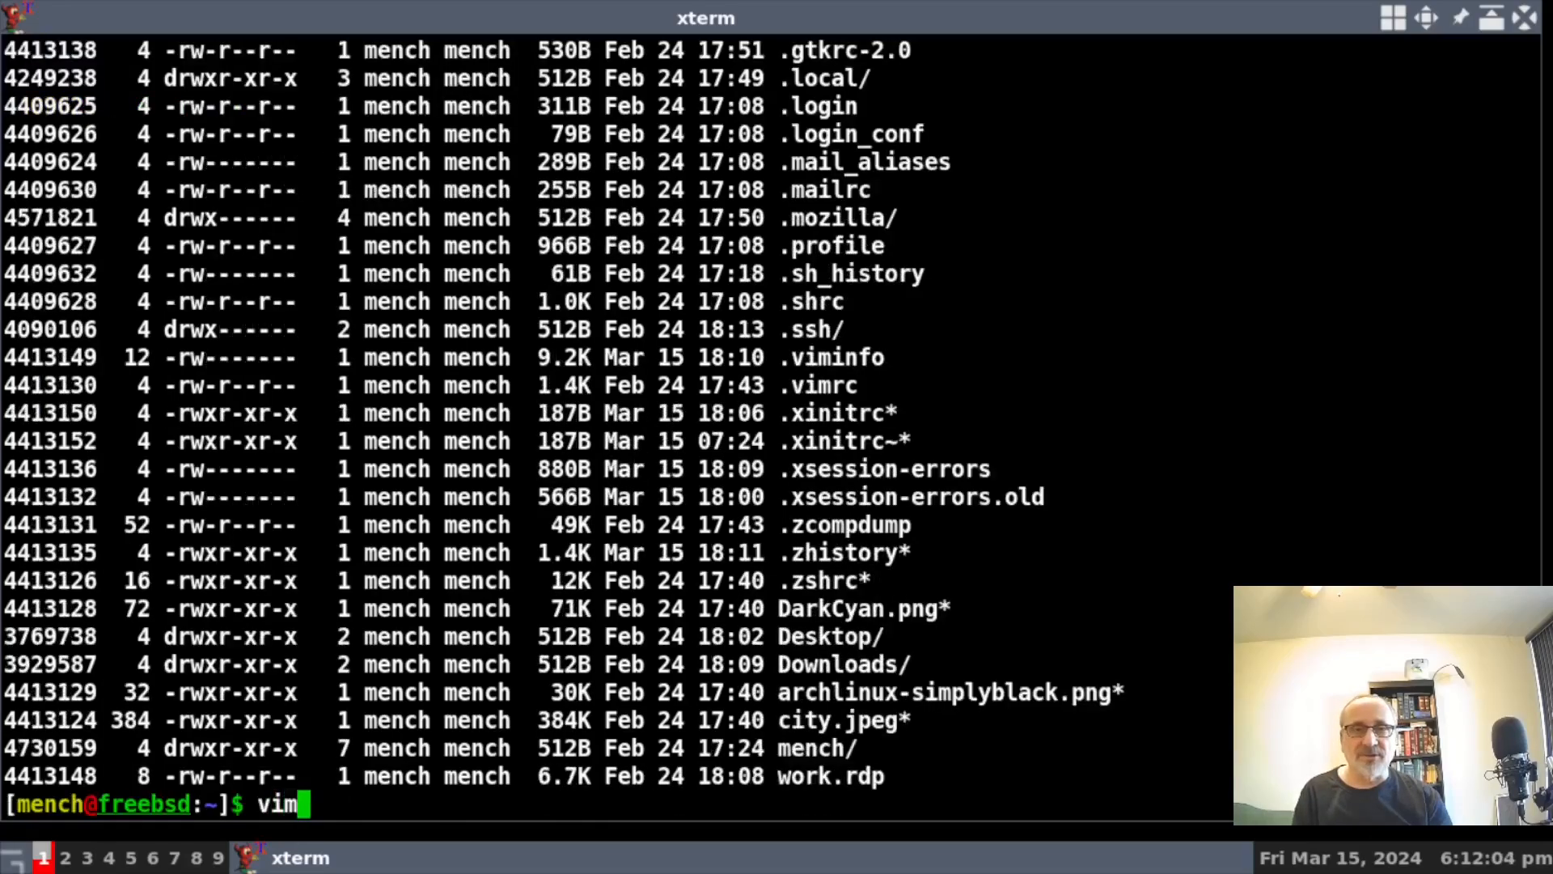